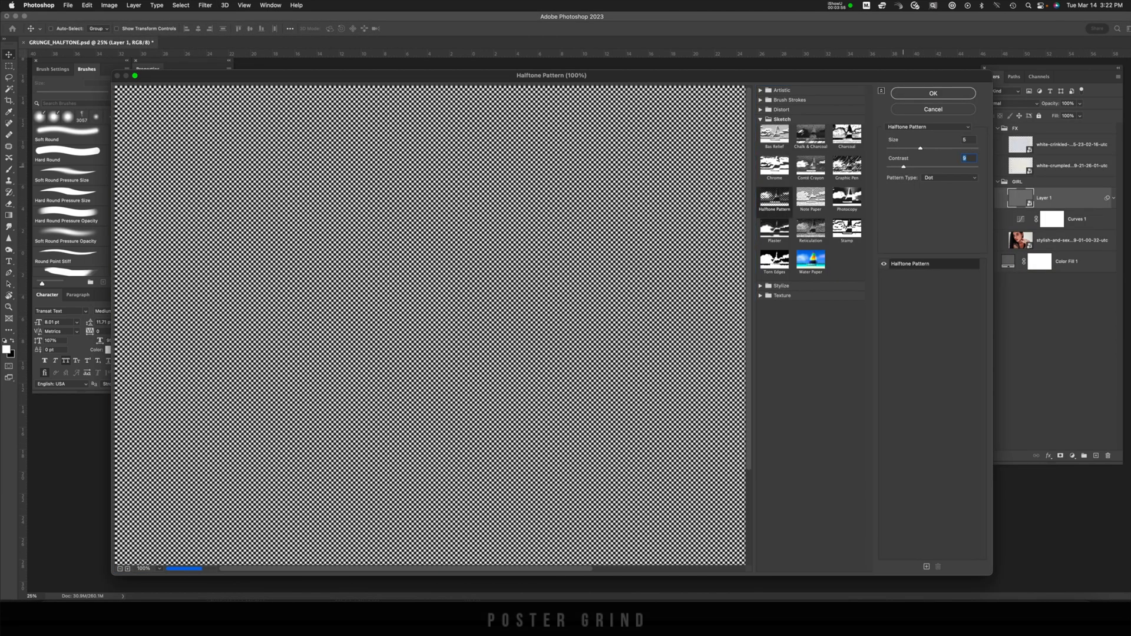
- Leave the Filter Gallery preview and return to the GRUNGE_HALFTONE document
click(931, 93)
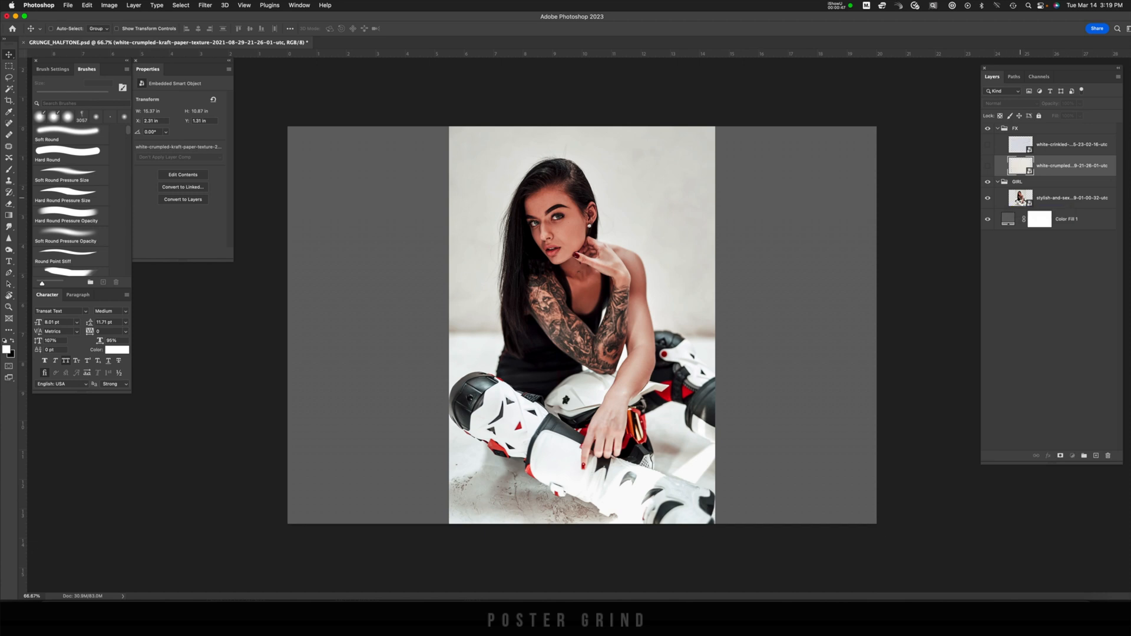
click(1071, 198)
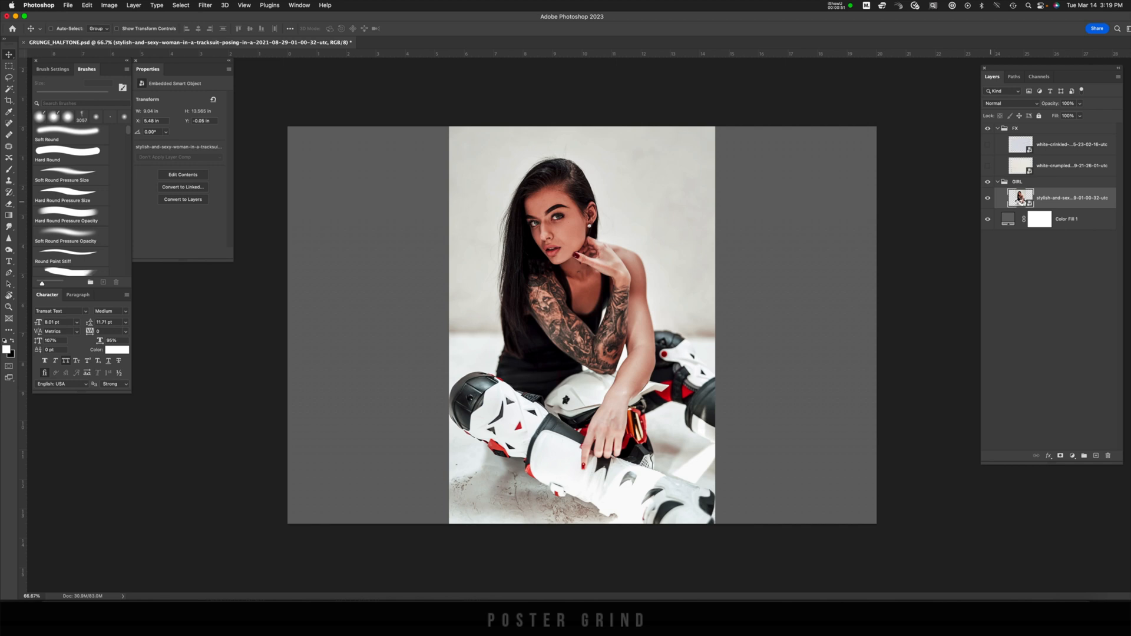
click(1071, 165)
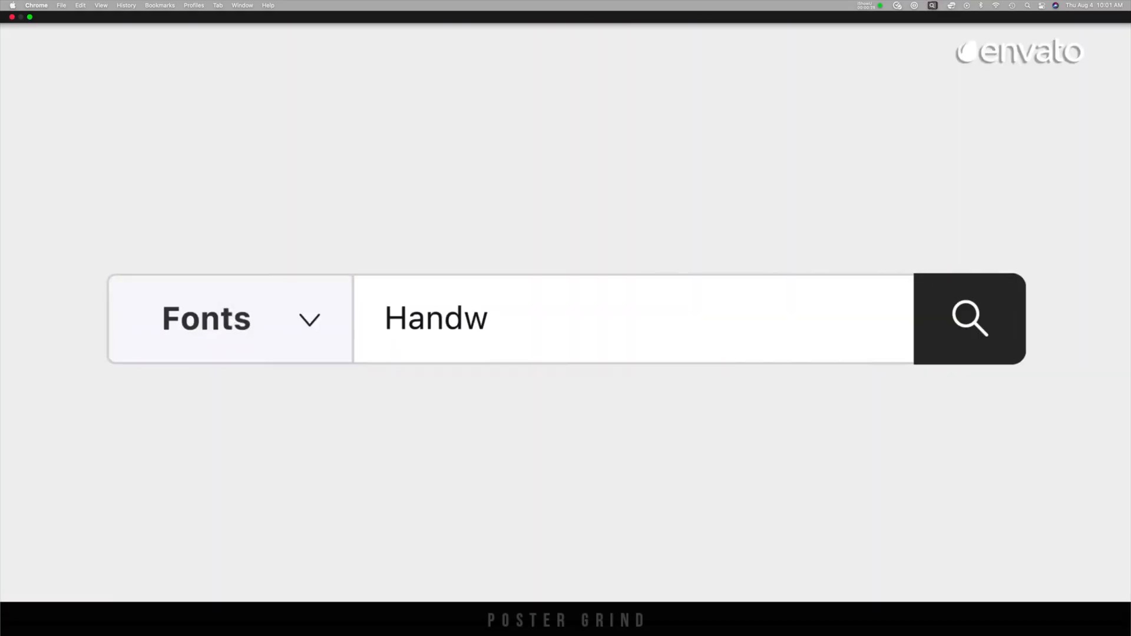
- Find the Tagliner handwritten font in Envato Elements, browse categories, then return to Photoshop
click(969, 319)
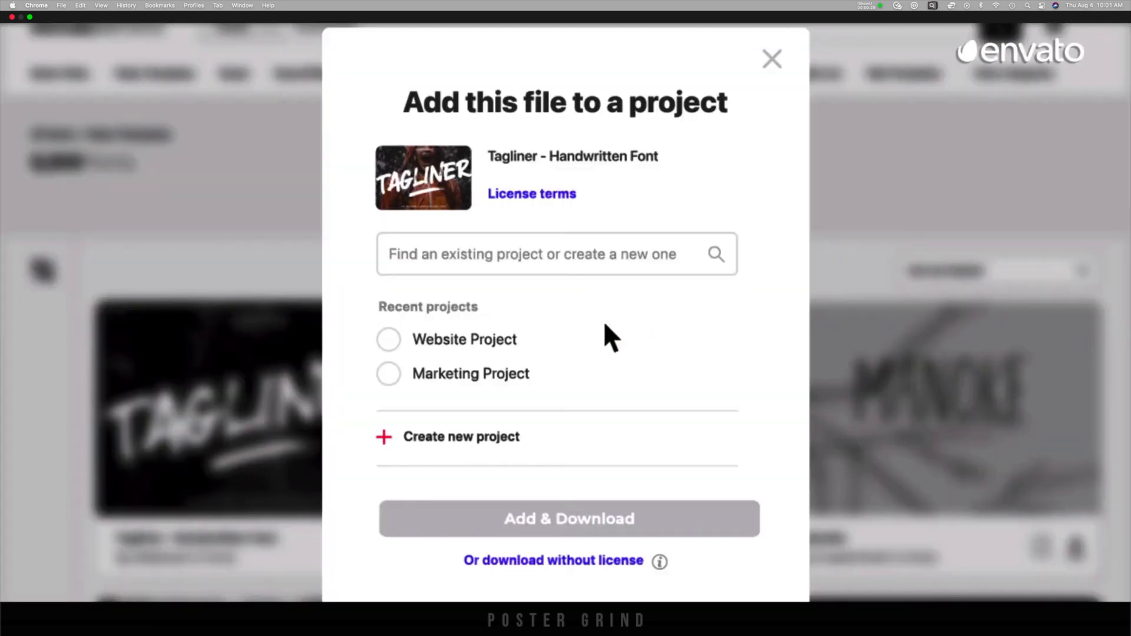
click(771, 59)
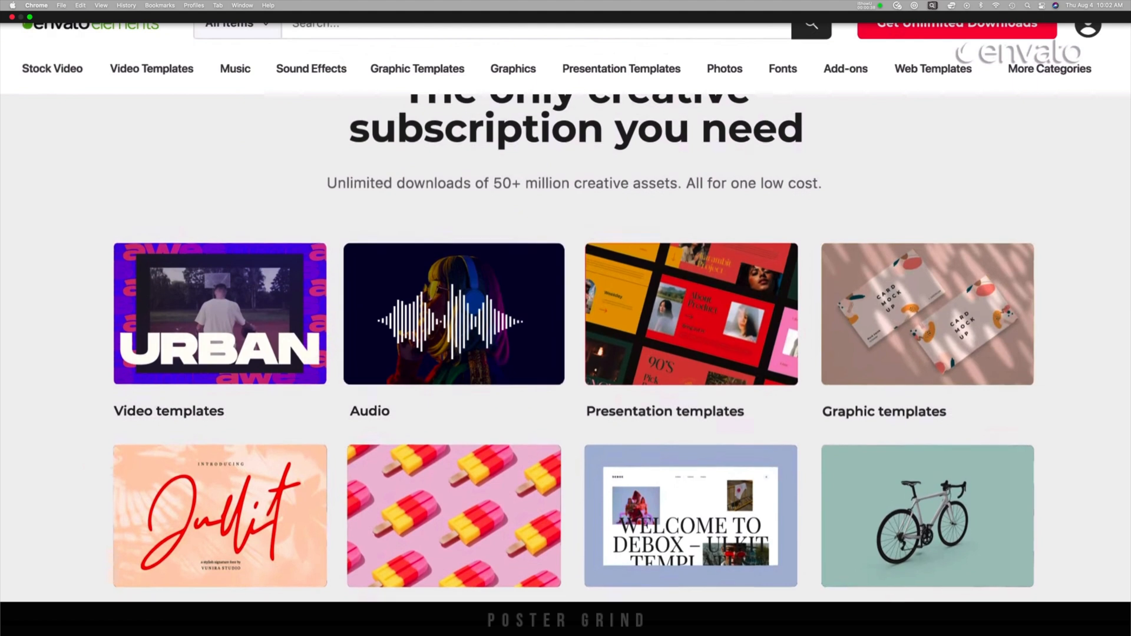
scroll(down, 3)
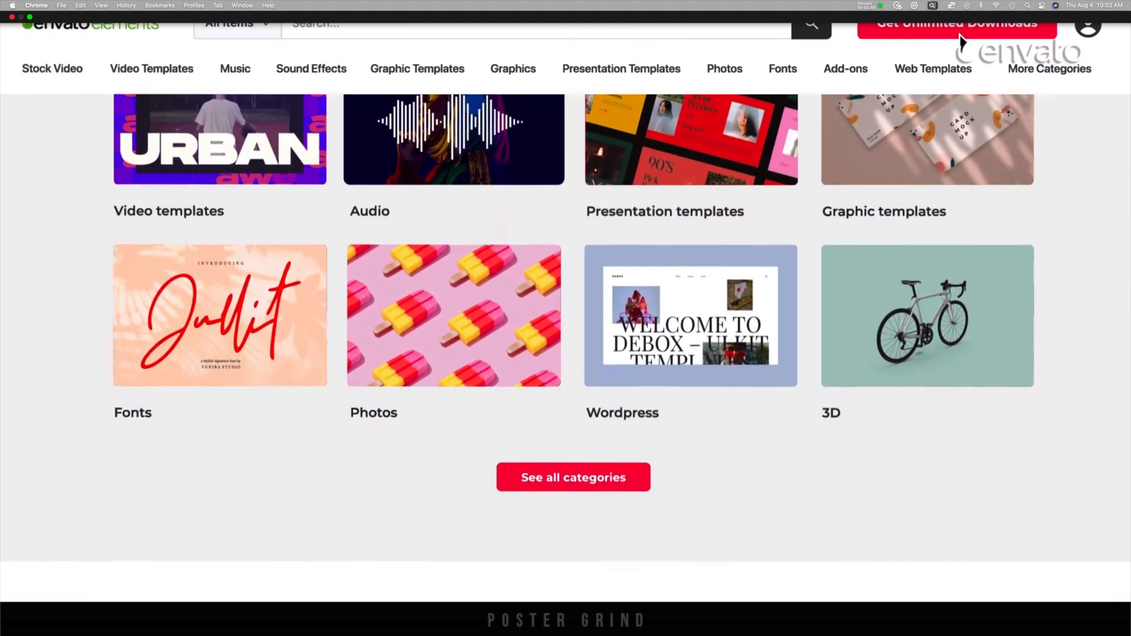
click(955, 23)
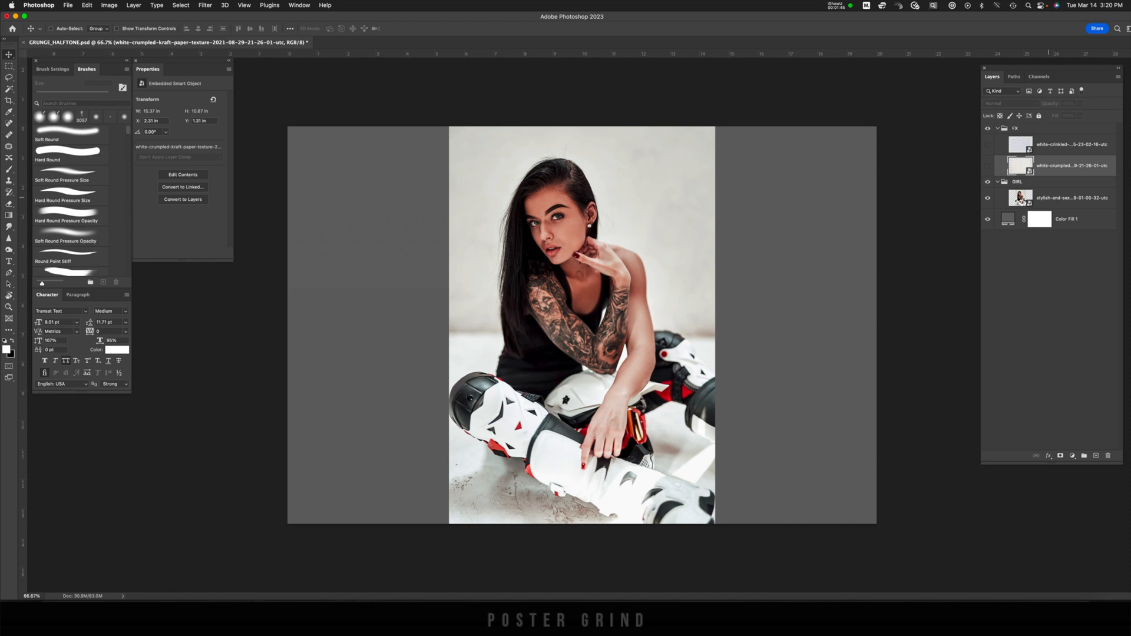
- Scale the portrait photo layer up so her face and tattooed arm fill the canvas
click(1071, 198)
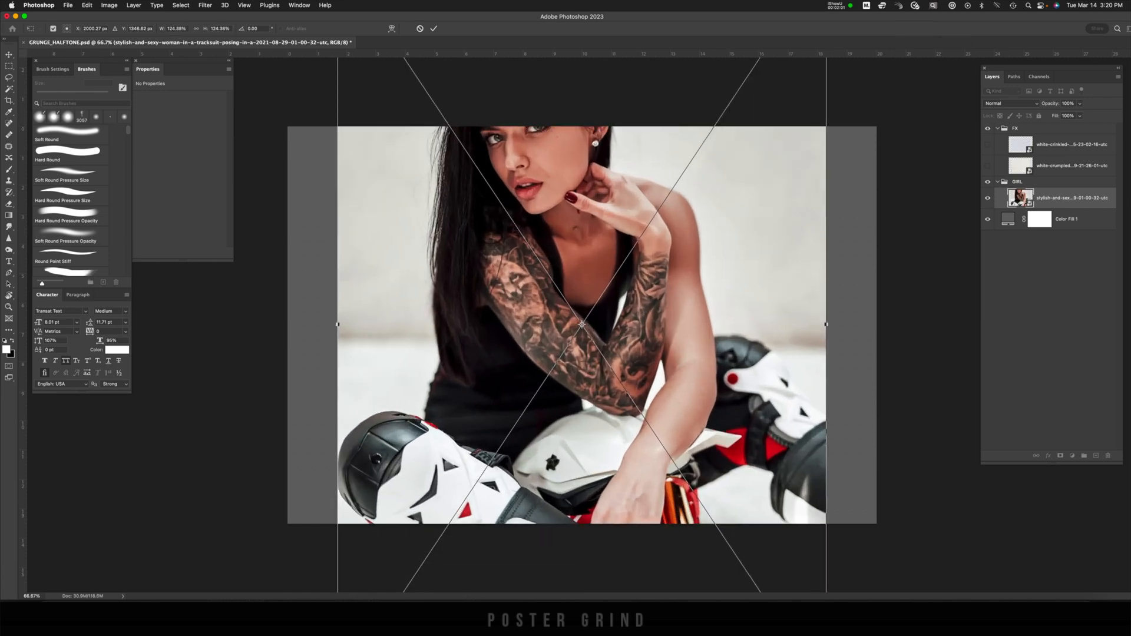
key(cmd+t)
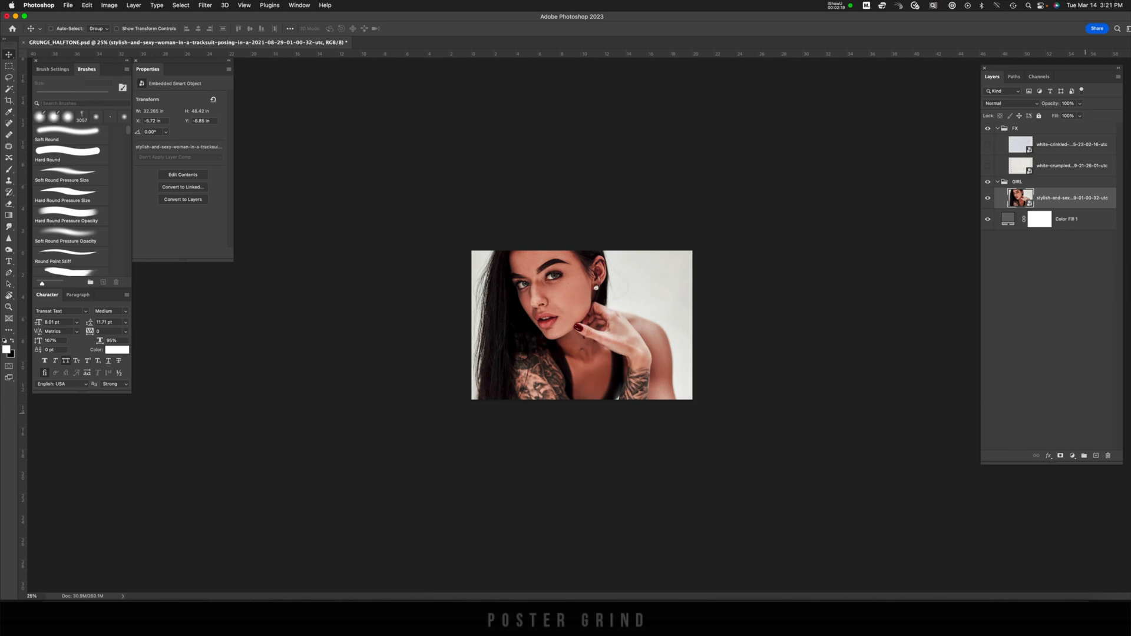
- Add a Curves adjustment and shape the curve to brighten highlights and boost contrast
click(1072, 455)
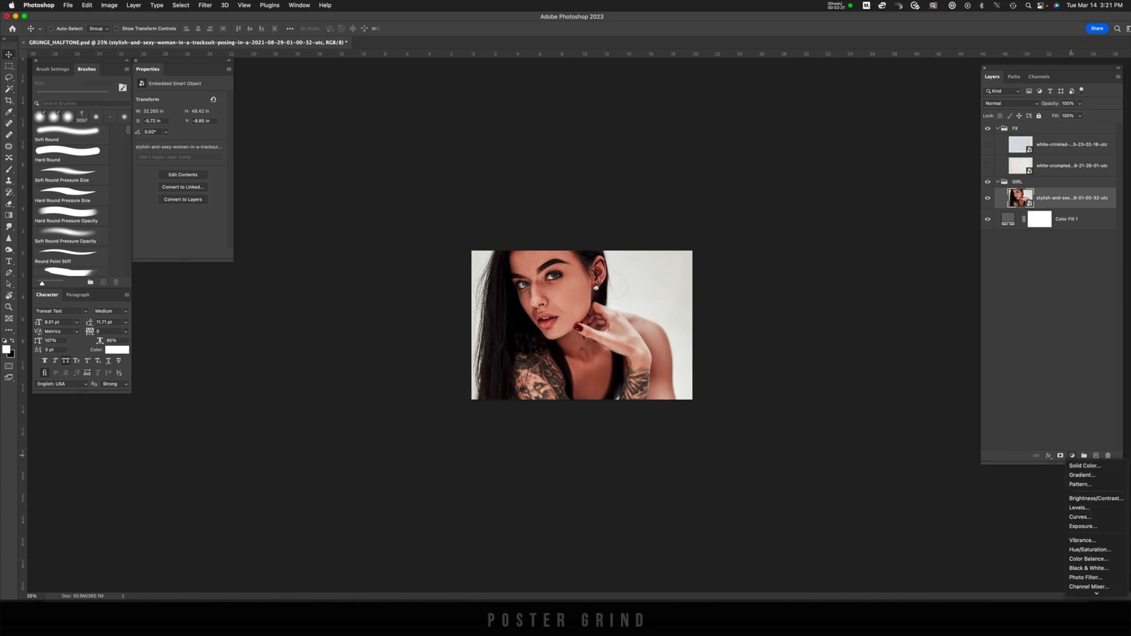
click(1080, 516)
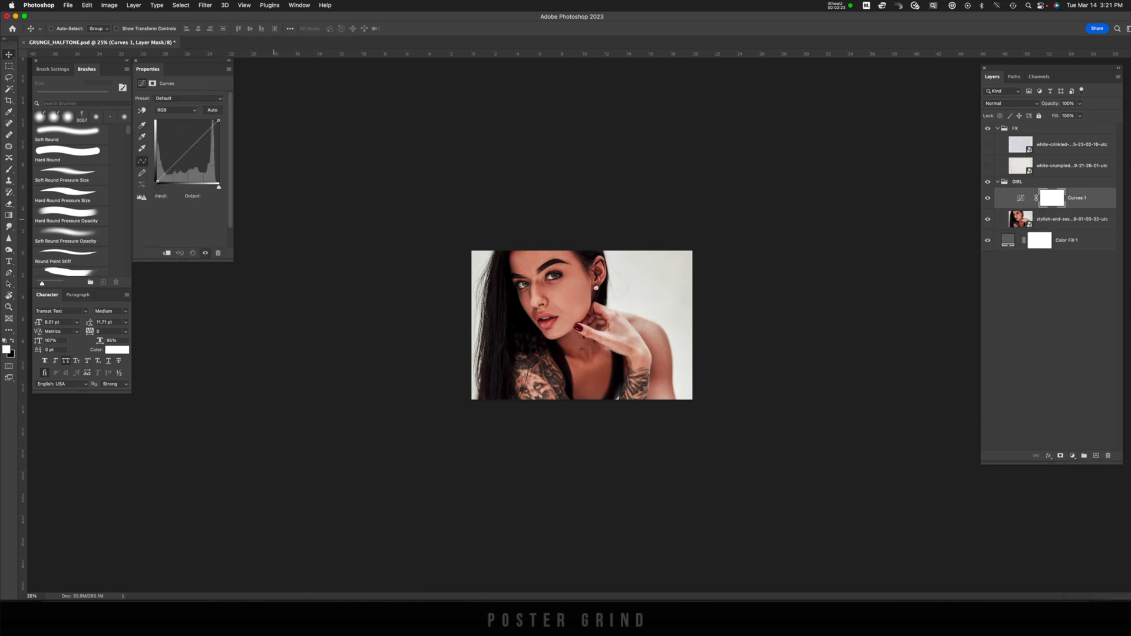
drag(202, 144, 203, 128)
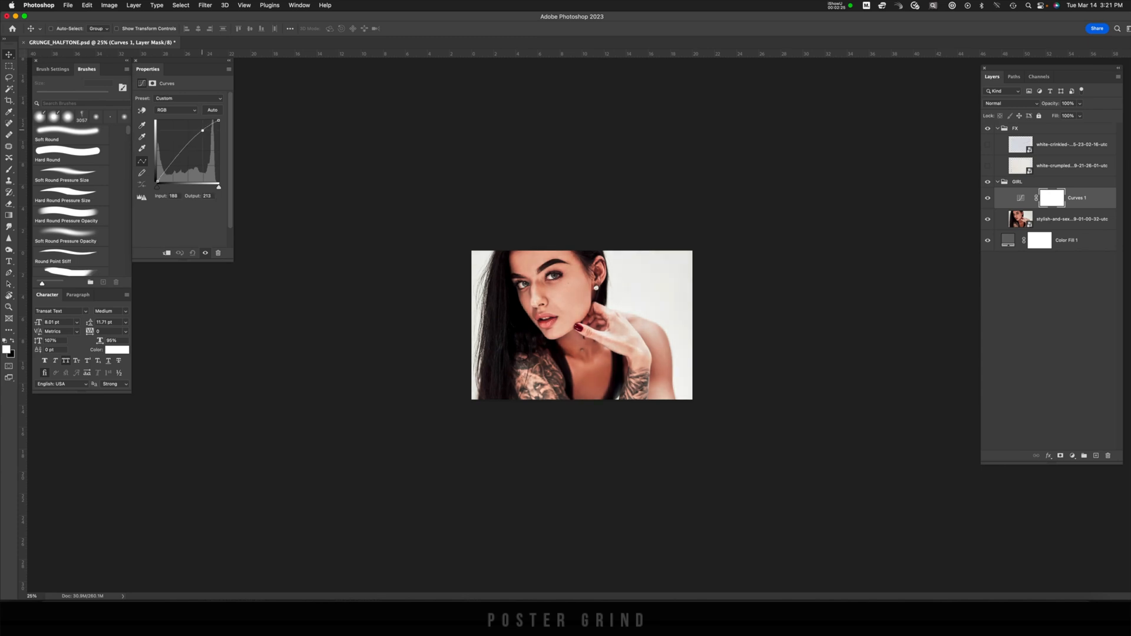
drag(201, 130, 177, 164)
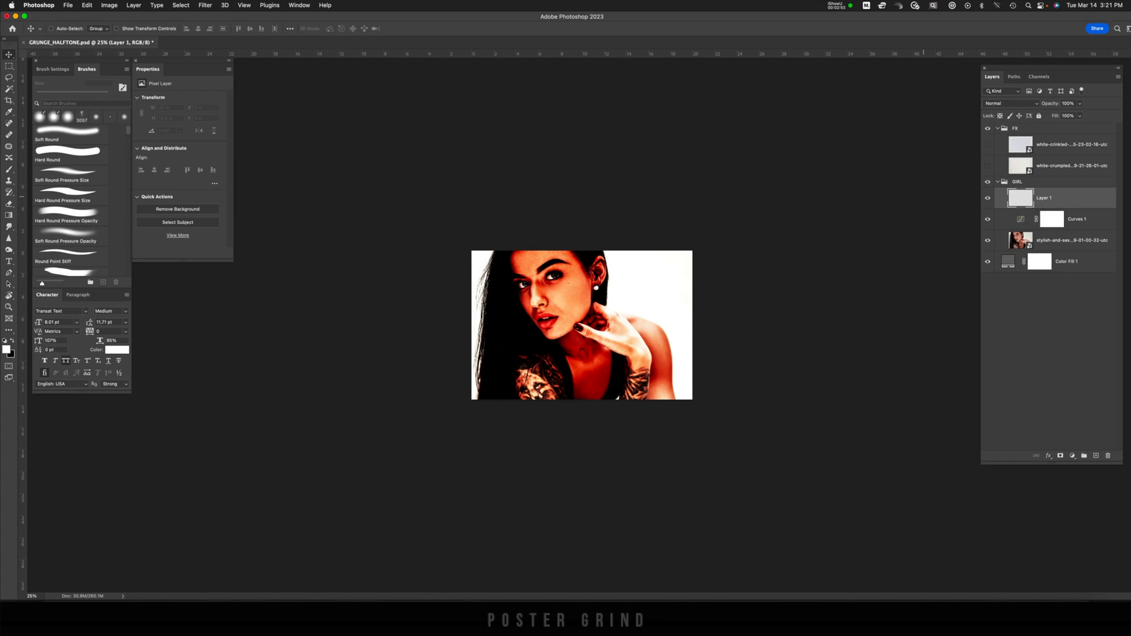
- Fill the new layer with solid 50% Gray via the Fill dialog
key(shift+delete)
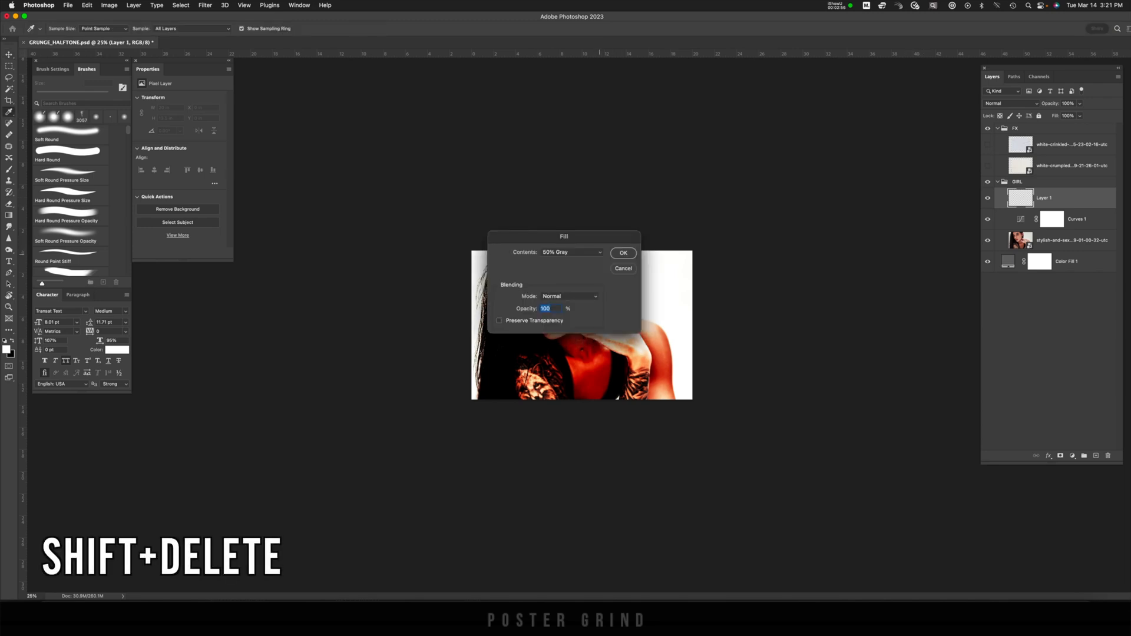
click(570, 252)
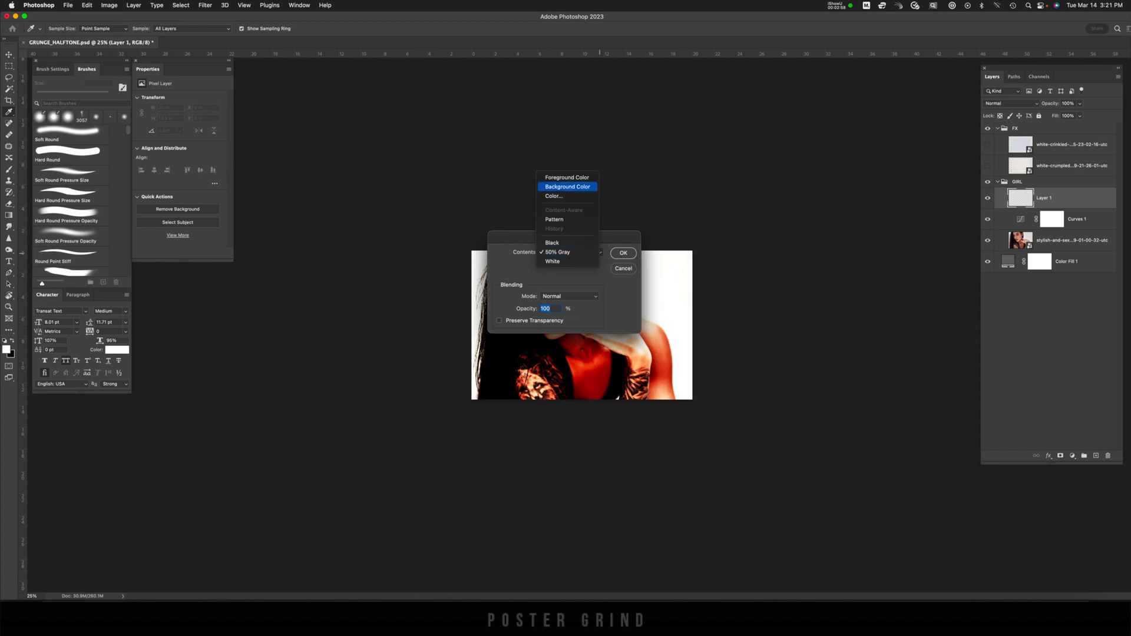
click(556, 252)
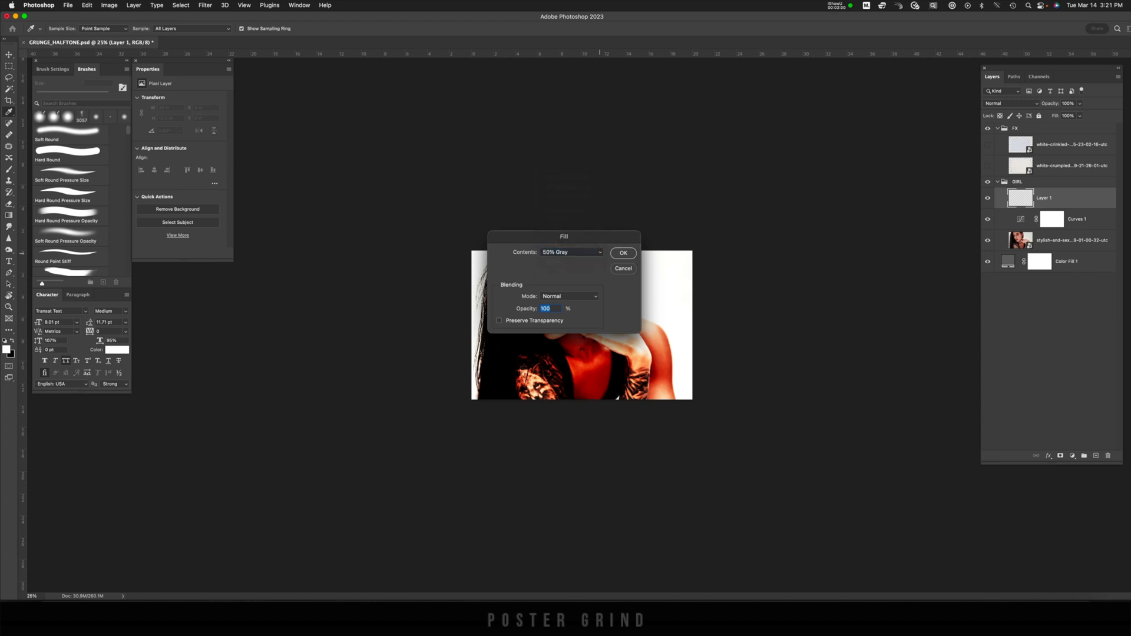
click(622, 252)
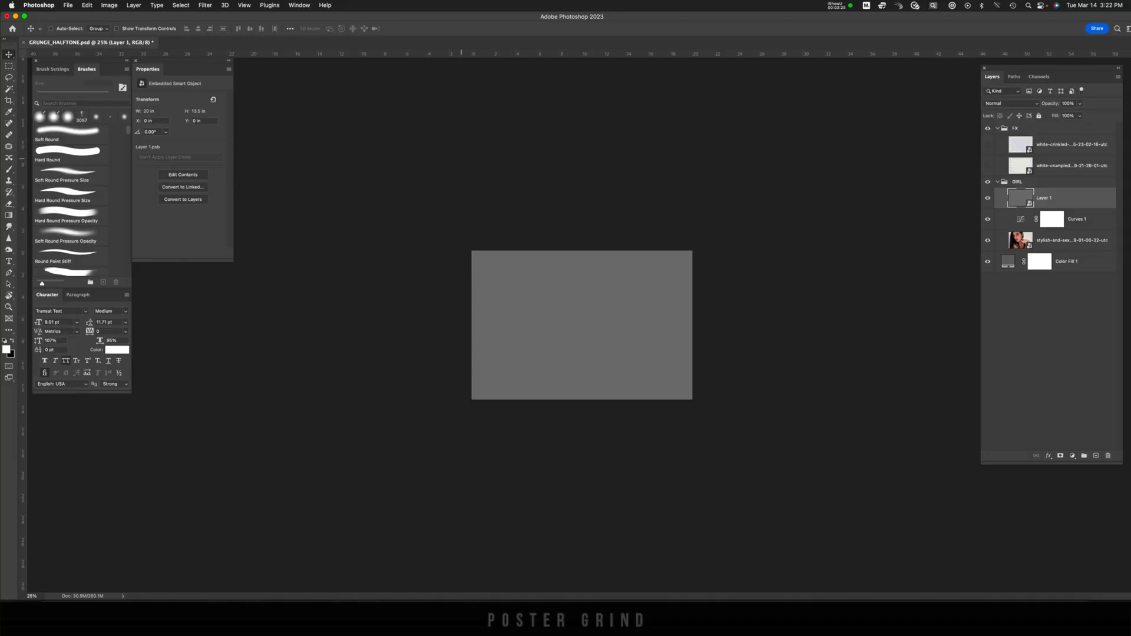
- Apply the Sketch > Halftone Pattern filter with Dot pattern in the Filter Gallery
click(205, 5)
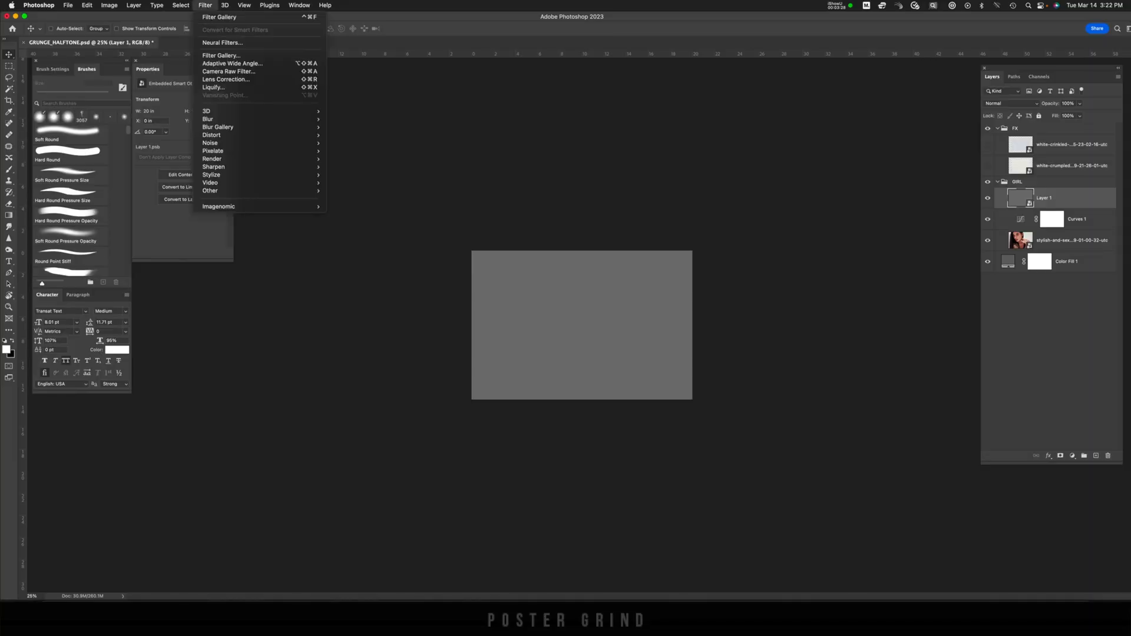
mouse_move(220, 56)
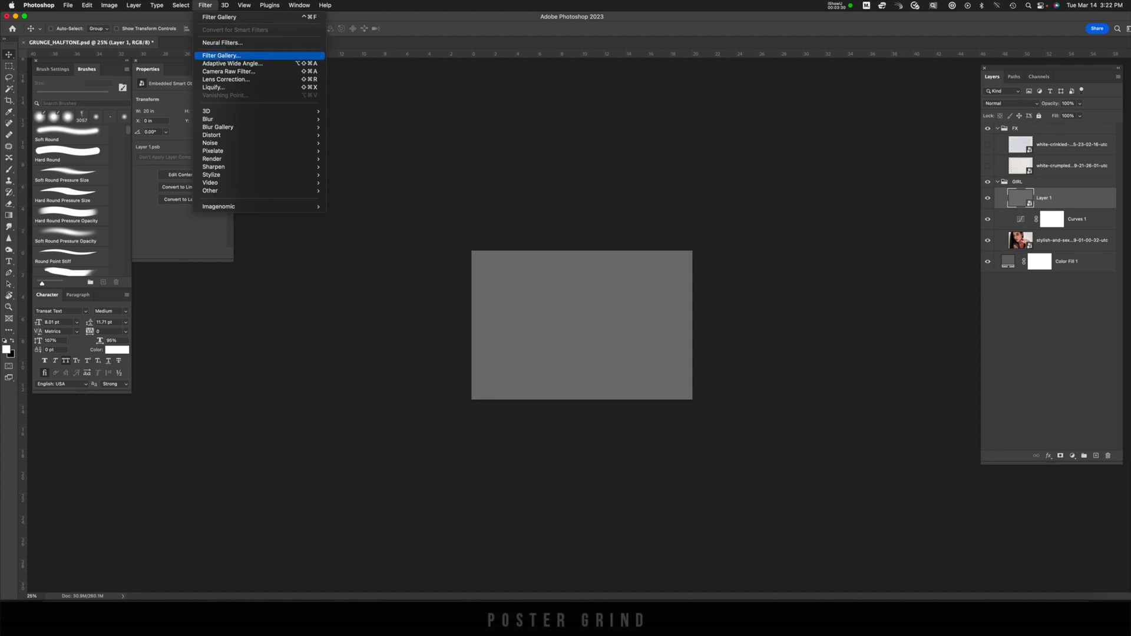
click(222, 55)
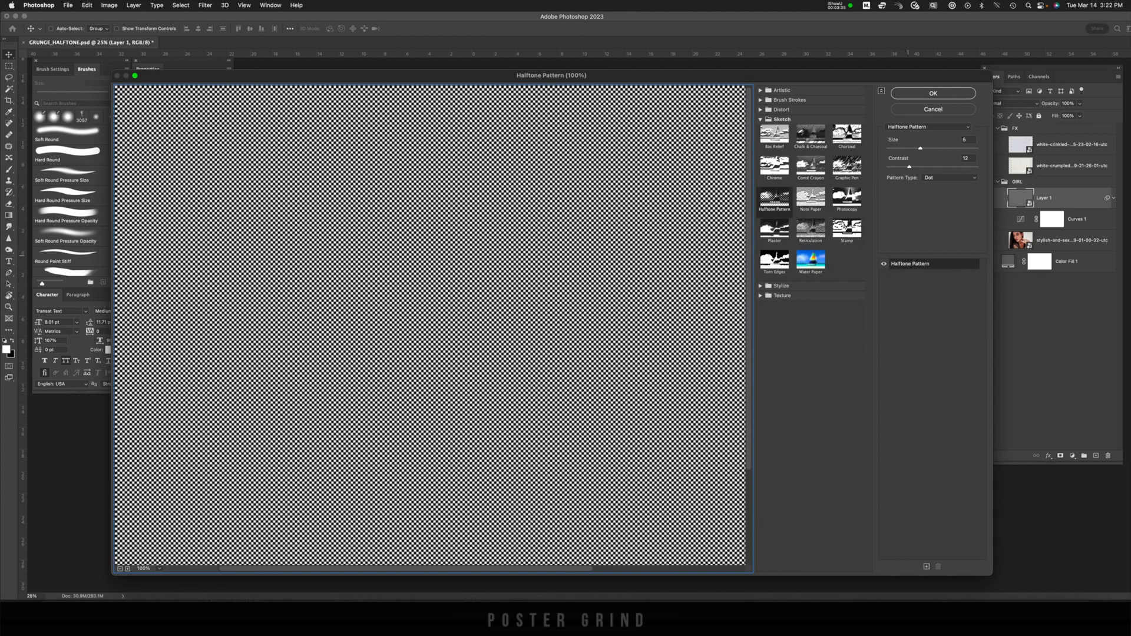
click(761, 119)
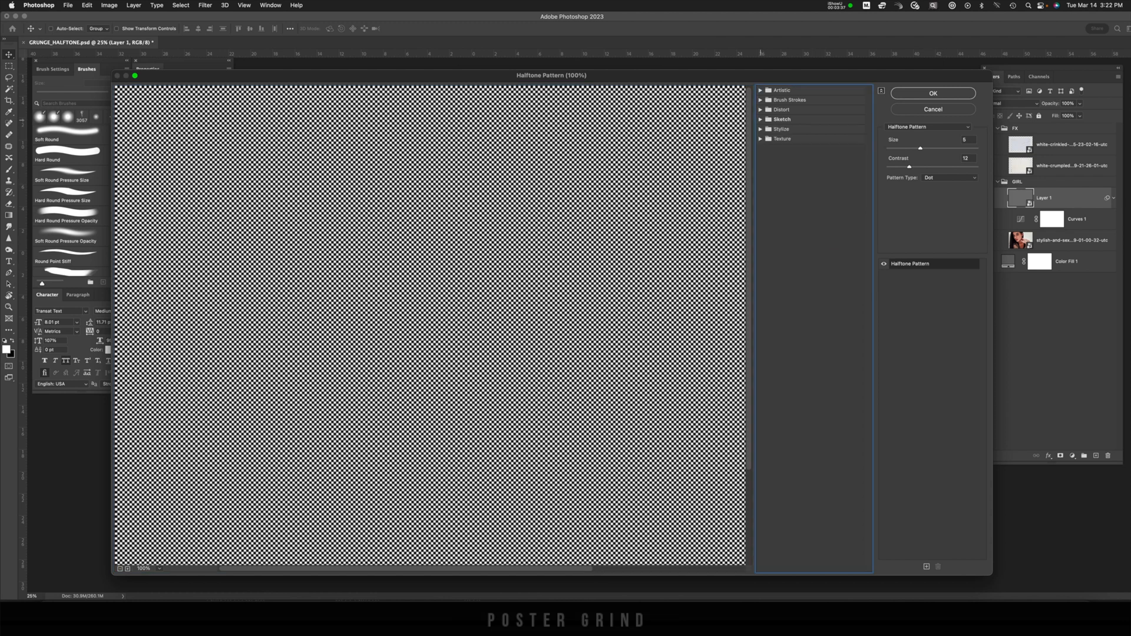
click(780, 119)
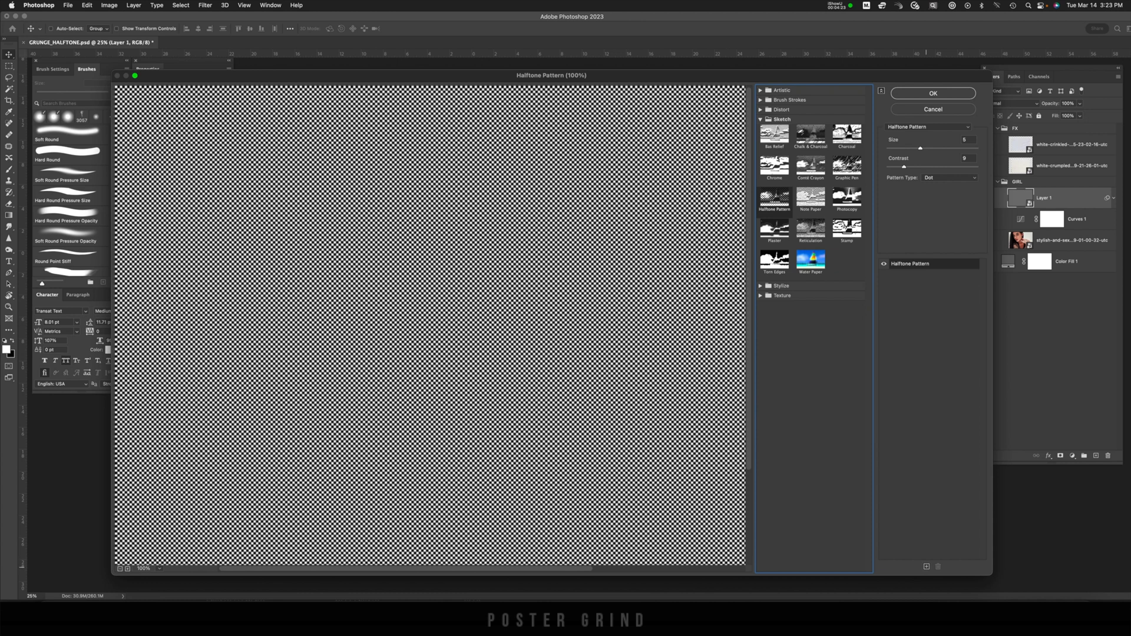
click(926, 566)
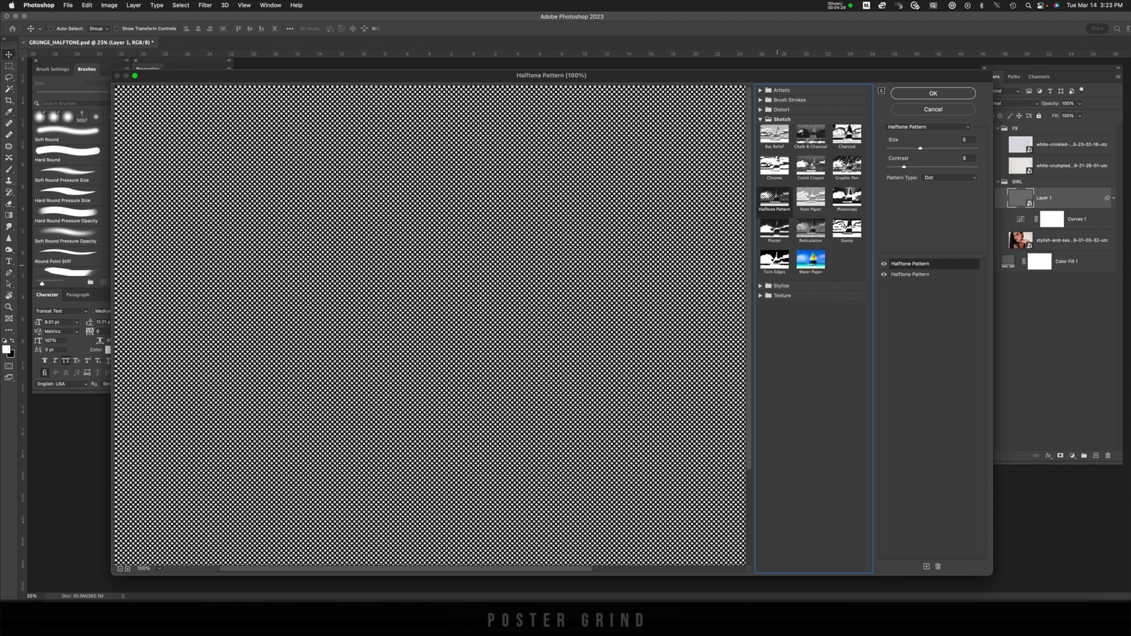
- Stack a Torn Edges effect with Contrast 11 above the halftone and apply both filters
click(773, 261)
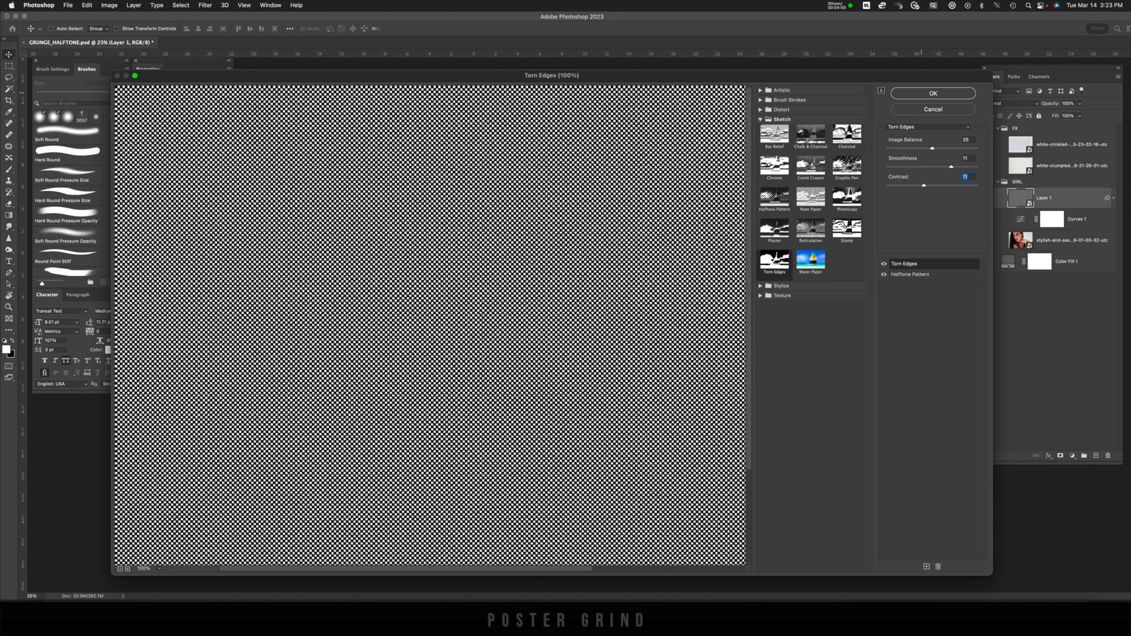
click(932, 92)
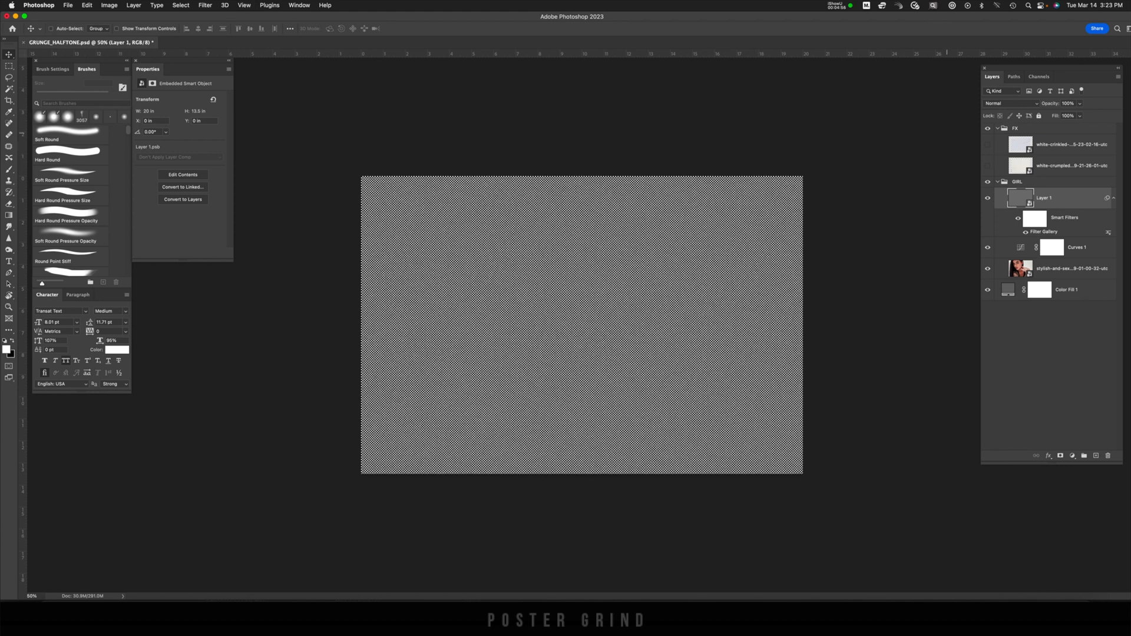
- Set the halftone layer's blend mode to Hard Mix after previewing other modes
click(1009, 103)
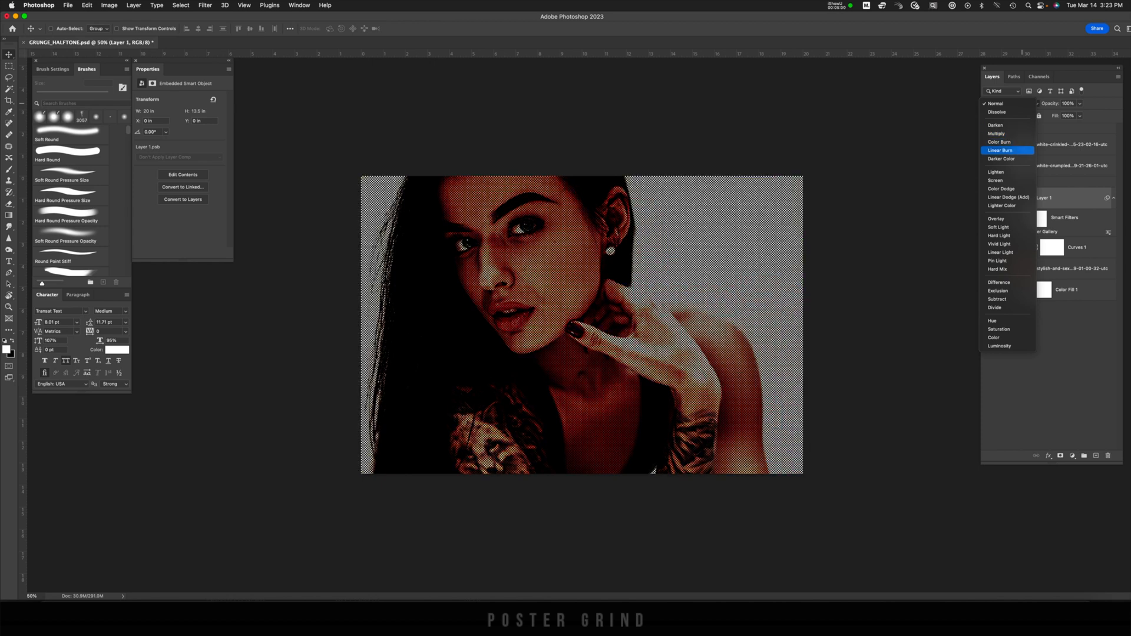
click(997, 179)
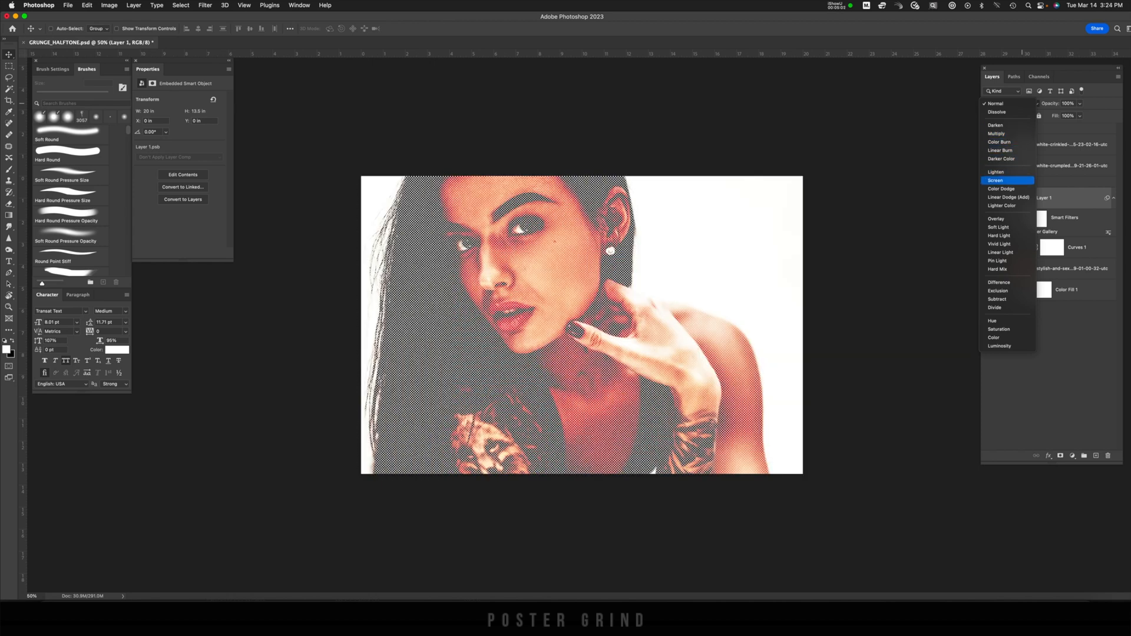
click(998, 268)
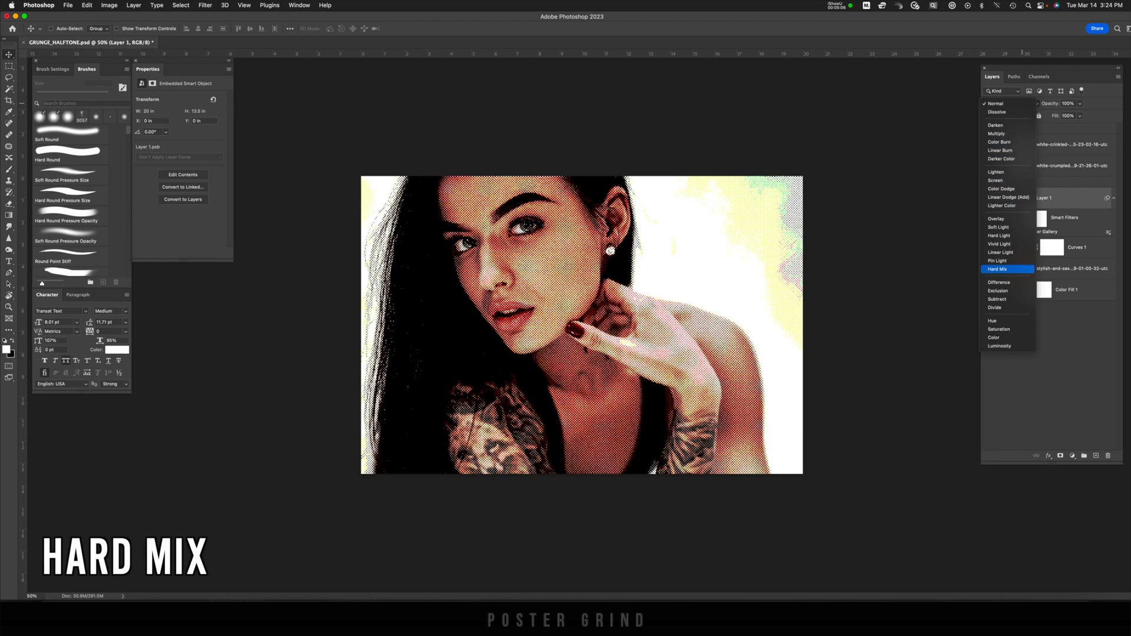
click(997, 268)
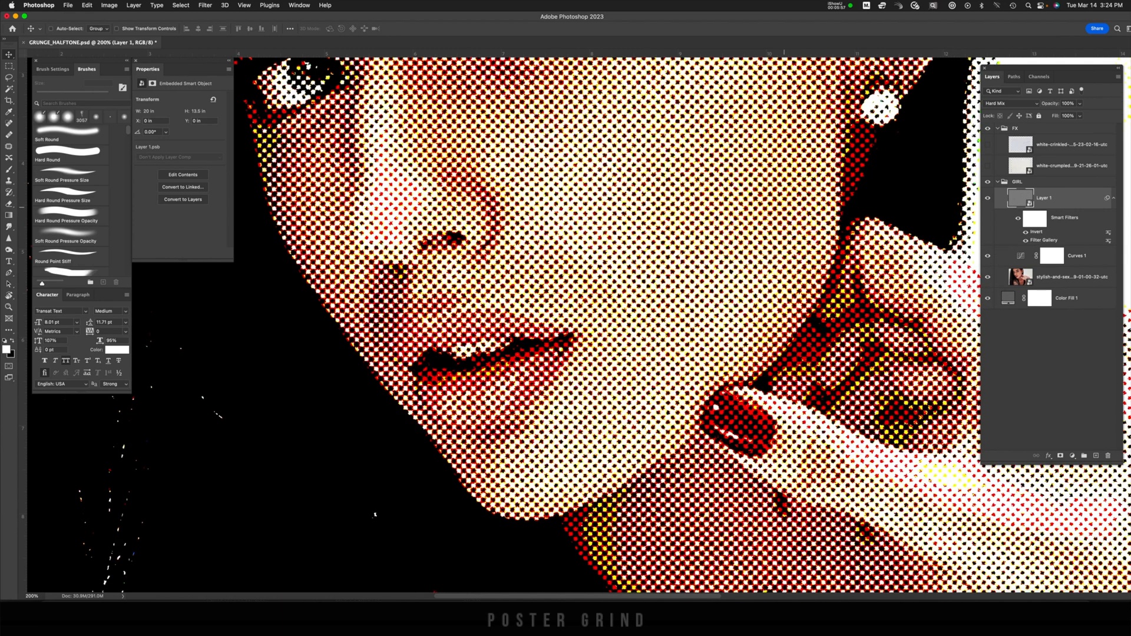
key(cmd+0)
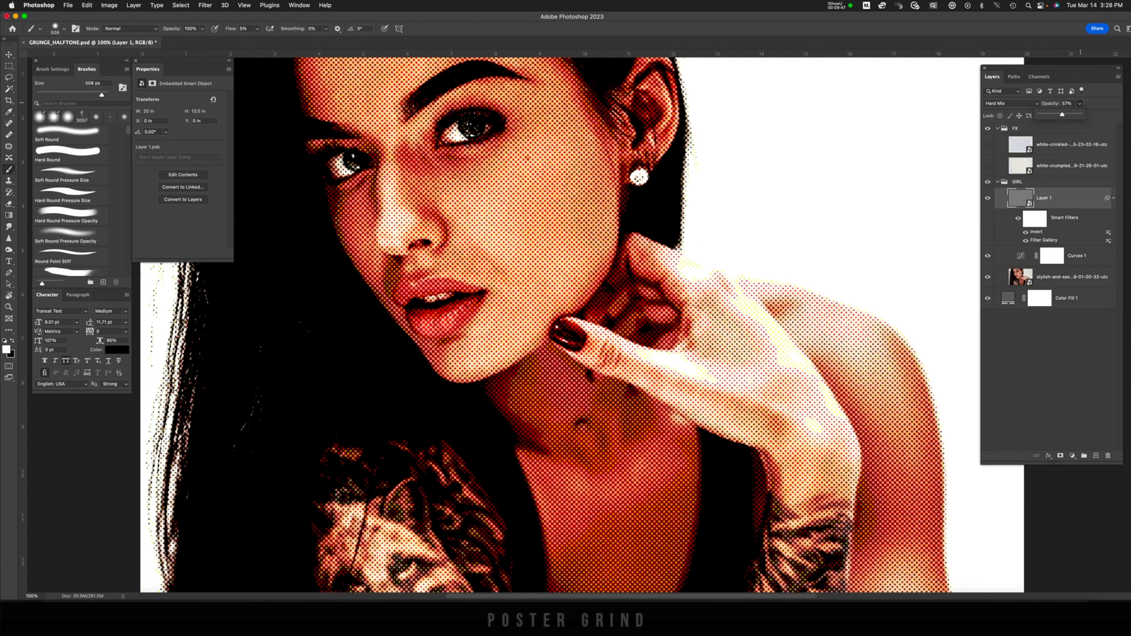
- Lower the halftone layer's opacity to 97%
click(1065, 104)
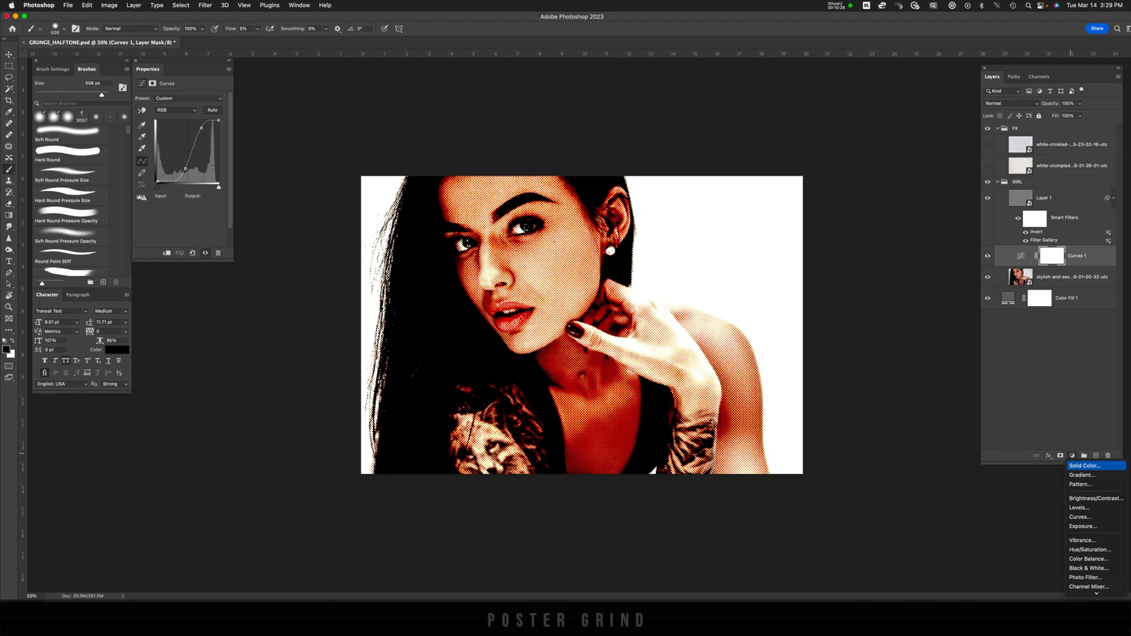
- Add a Black & White adjustment layer above Curves to turn the portrait grayscale
click(1072, 455)
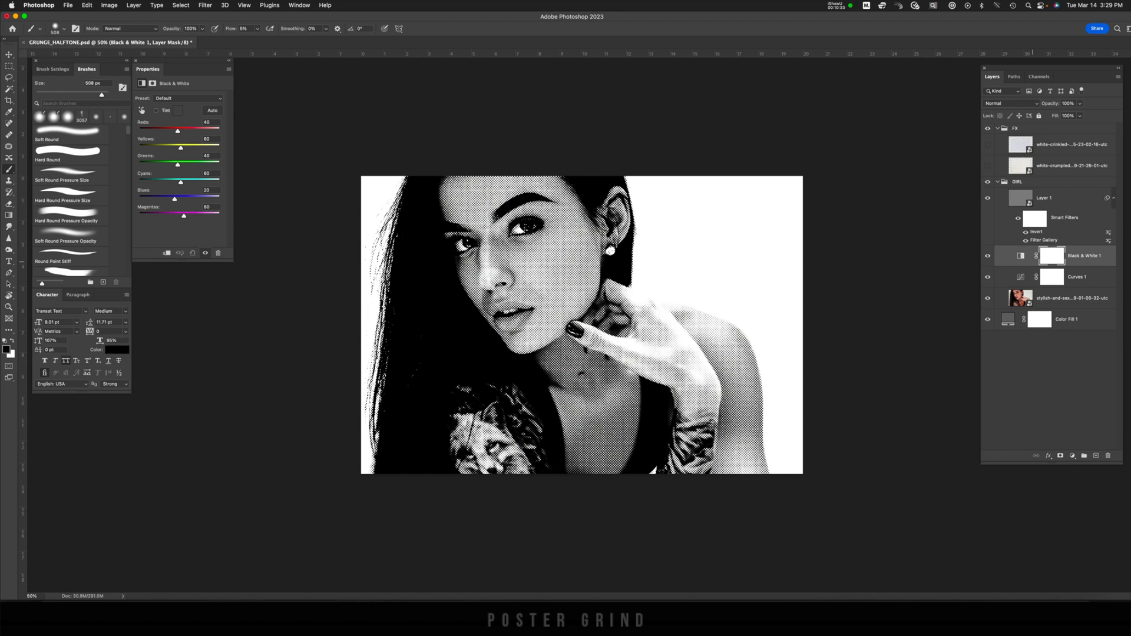
click(1072, 455)
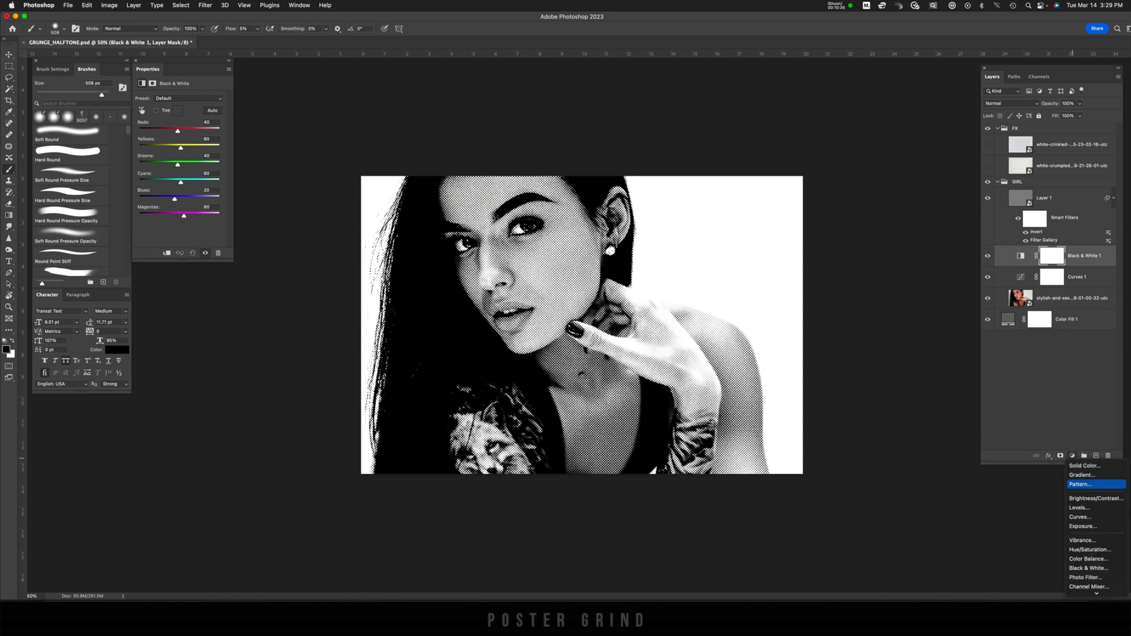
mouse_move(1094, 586)
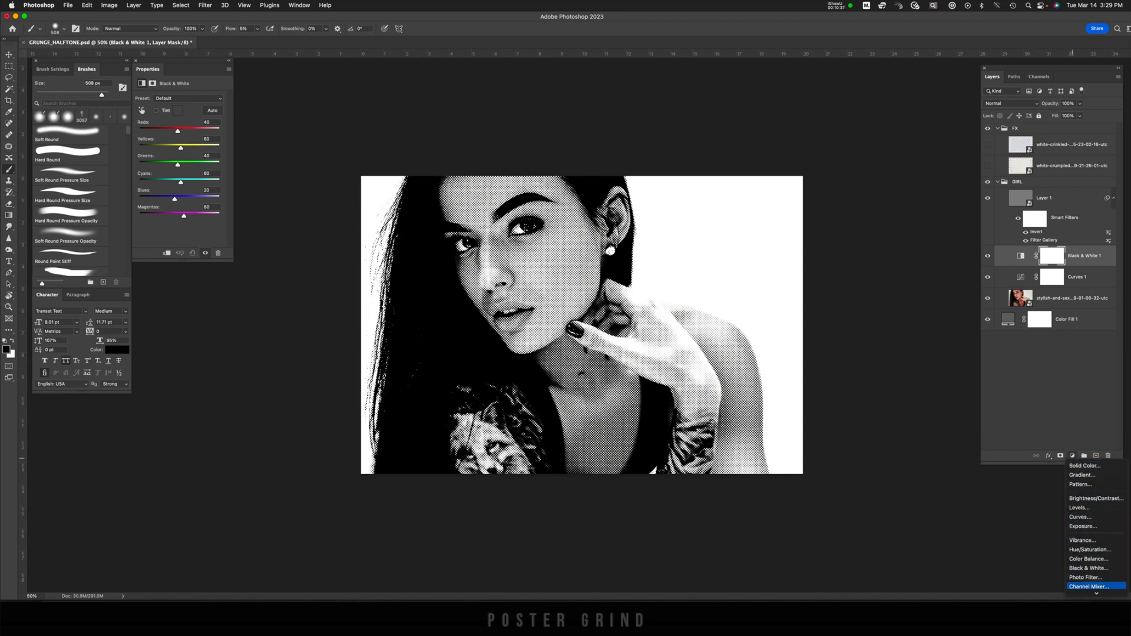
- Add a Gradient Map with a purple-to-orange preset, then hide the layer
click(1080, 475)
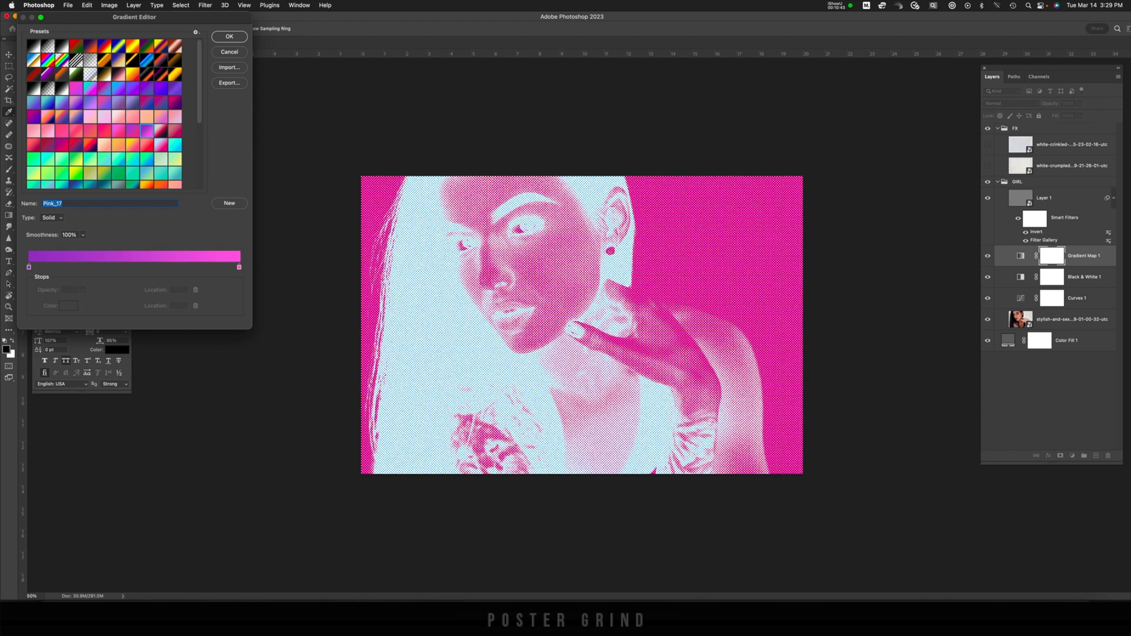
click(174, 104)
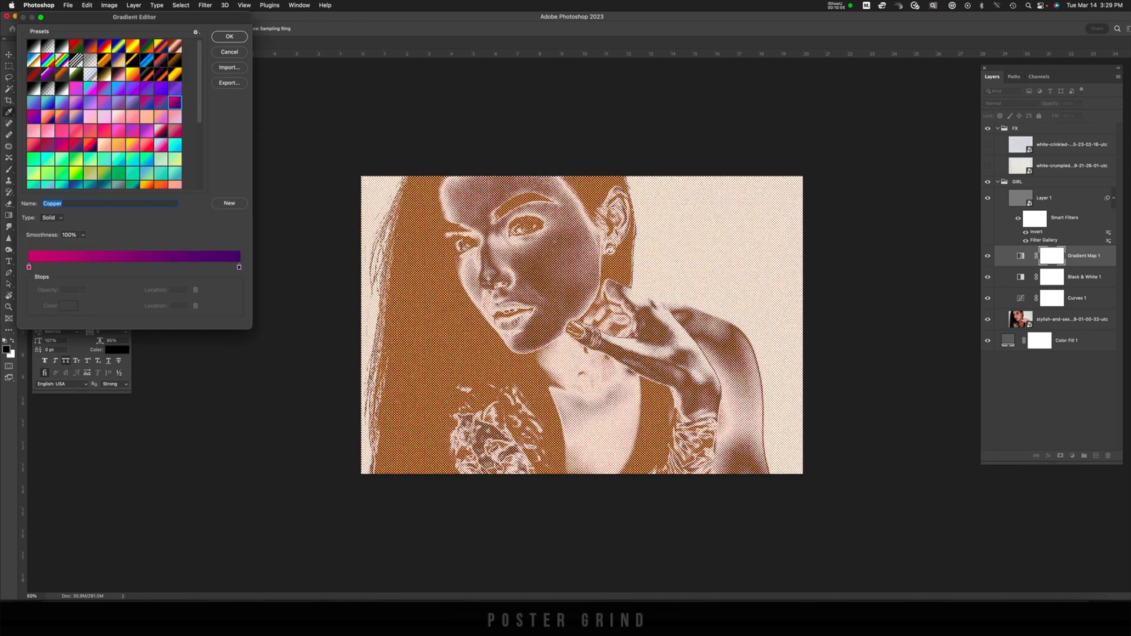
click(228, 36)
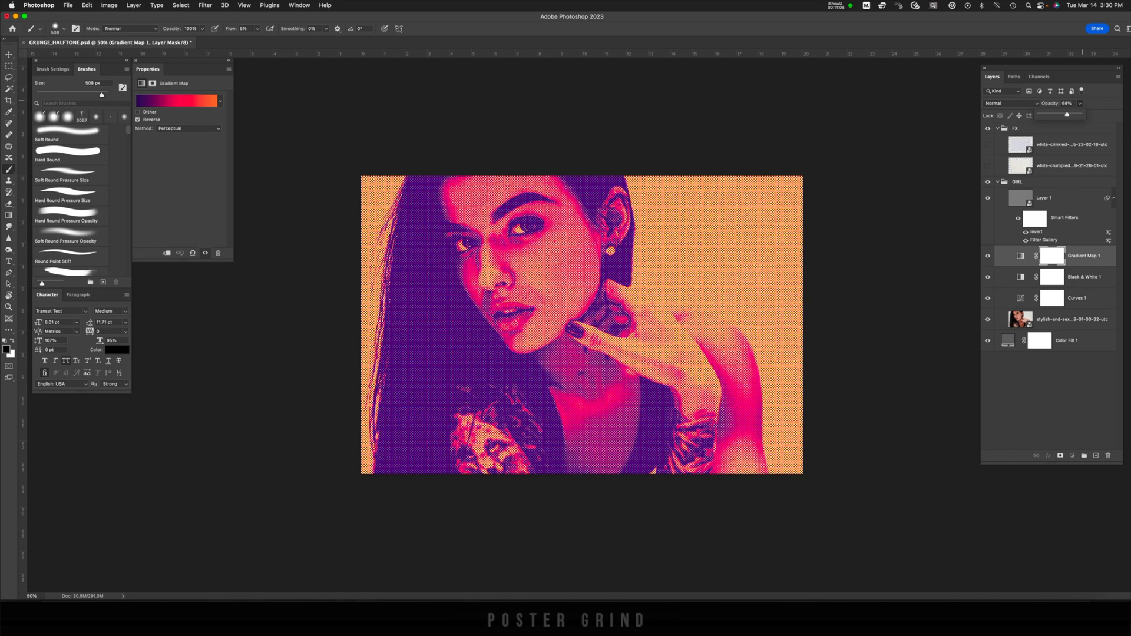
click(1081, 275)
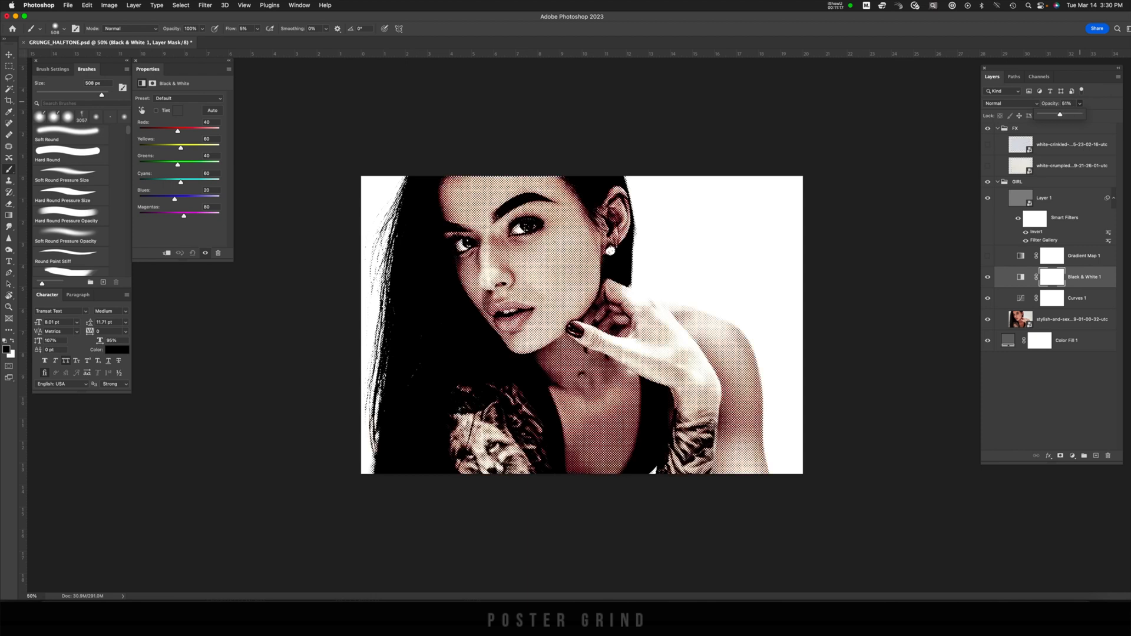
- Lower the Black & White adjustment's opacity to 83% so warm red tones return
drag(1067, 114, 1059, 114)
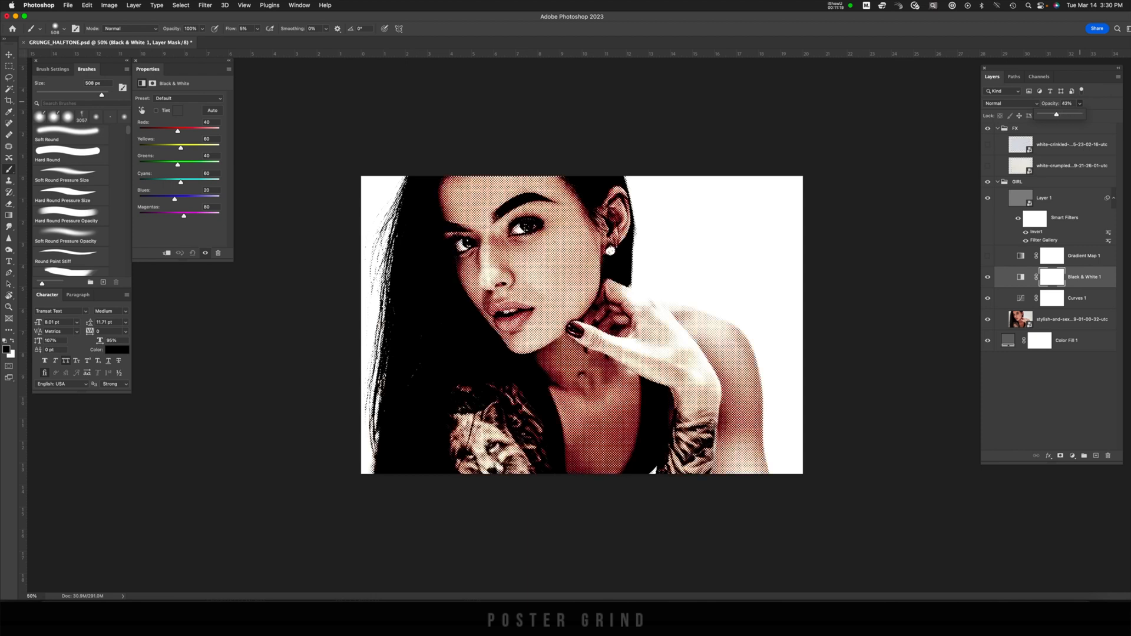
- Reopen the halftone layer's Filter Gallery and lower Torn Edges contrast to 6
click(1042, 197)
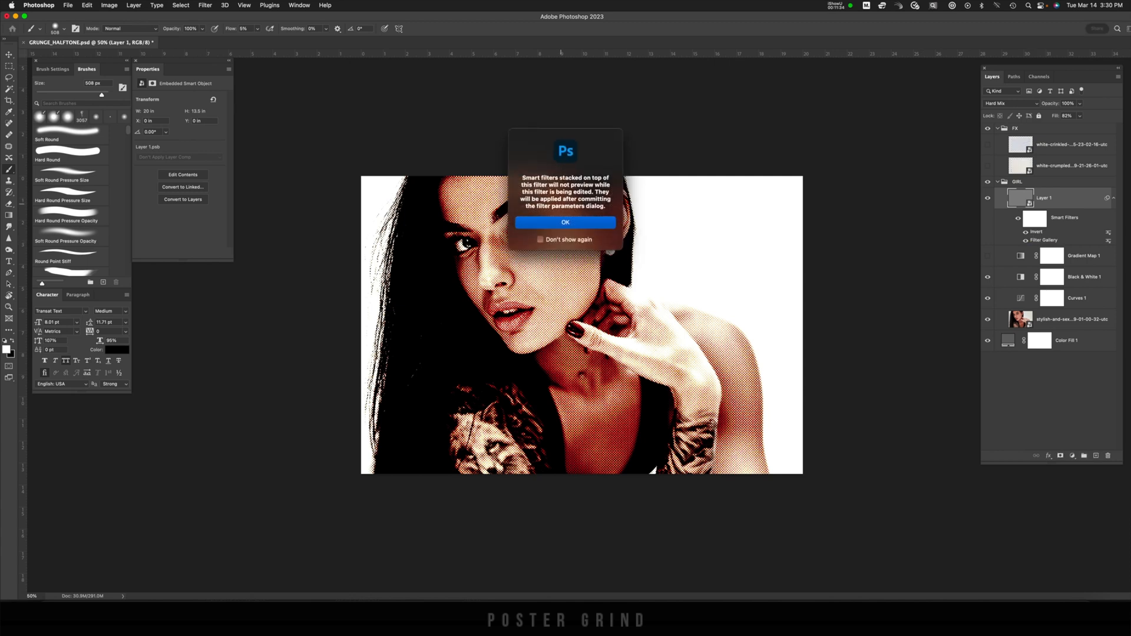
click(565, 223)
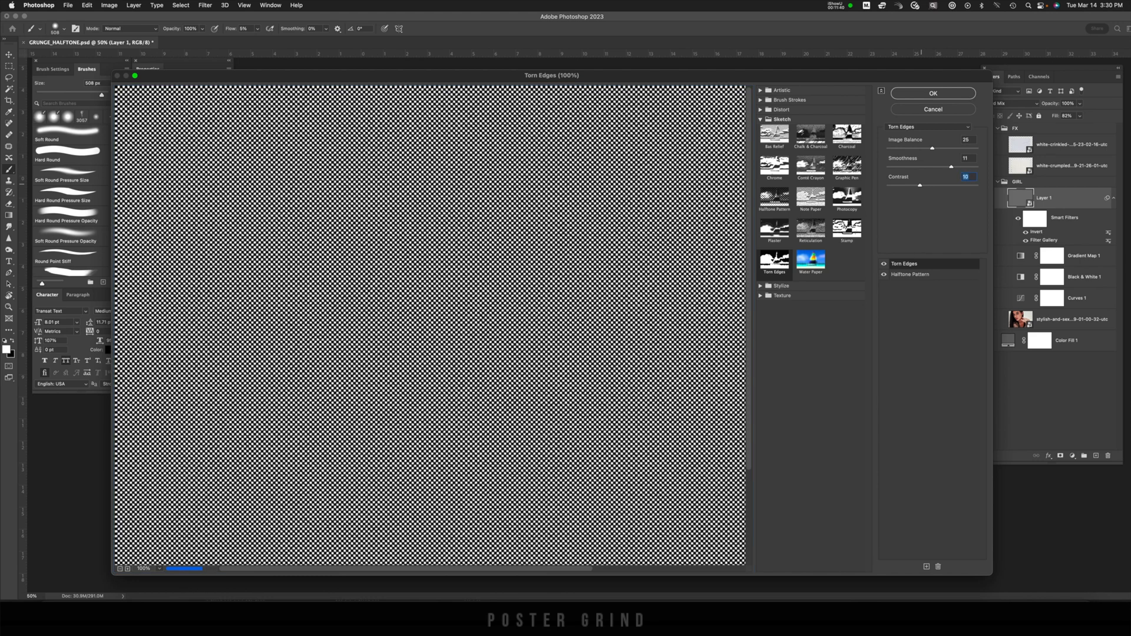
drag(917, 185, 900, 185)
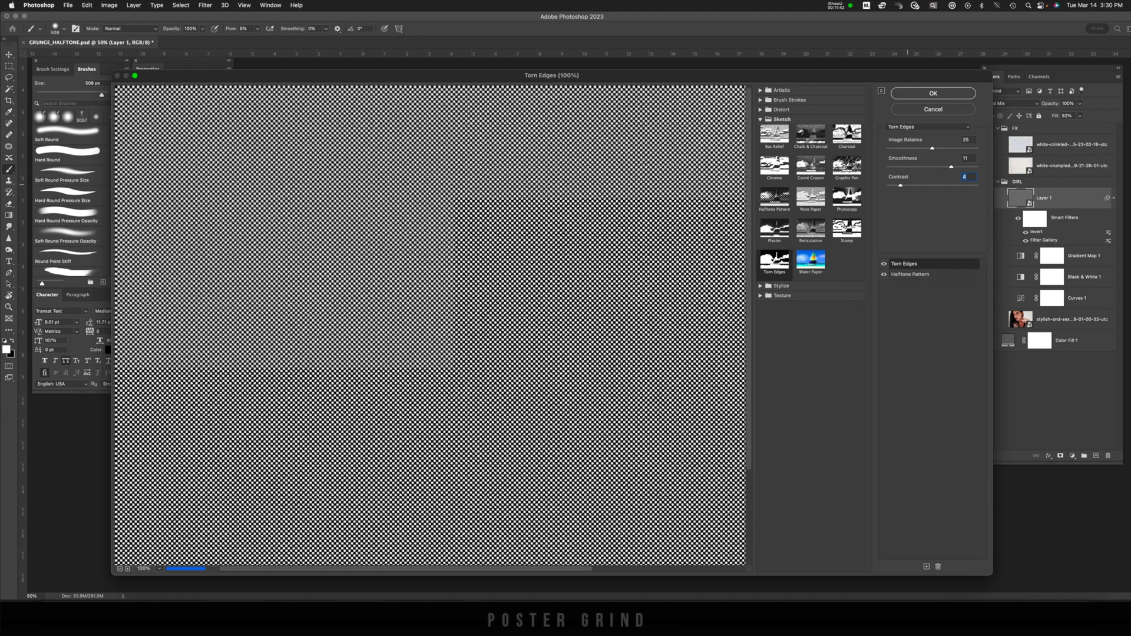
click(932, 93)
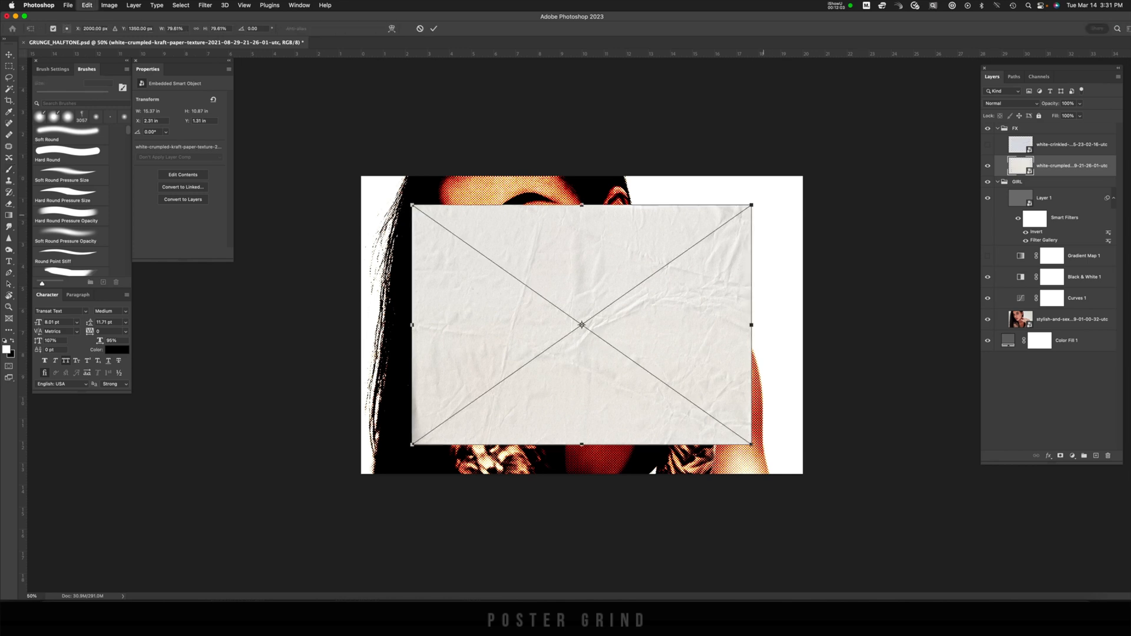
- Commit the resized crinkled paper texture and blend it in Multiply over the portrait
click(1005, 103)
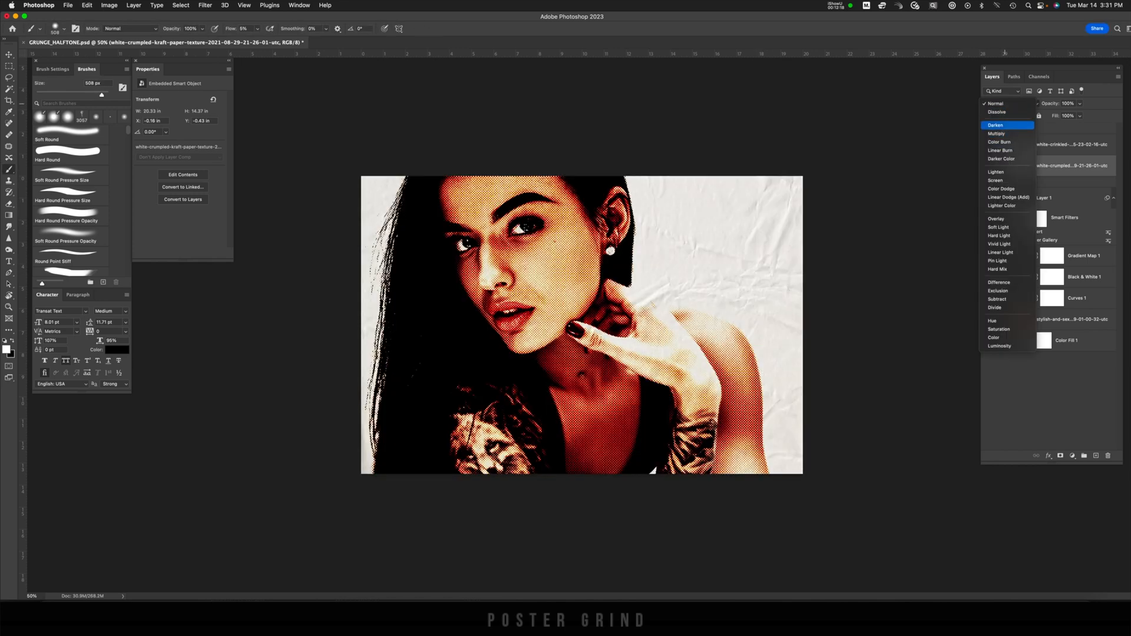
click(996, 133)
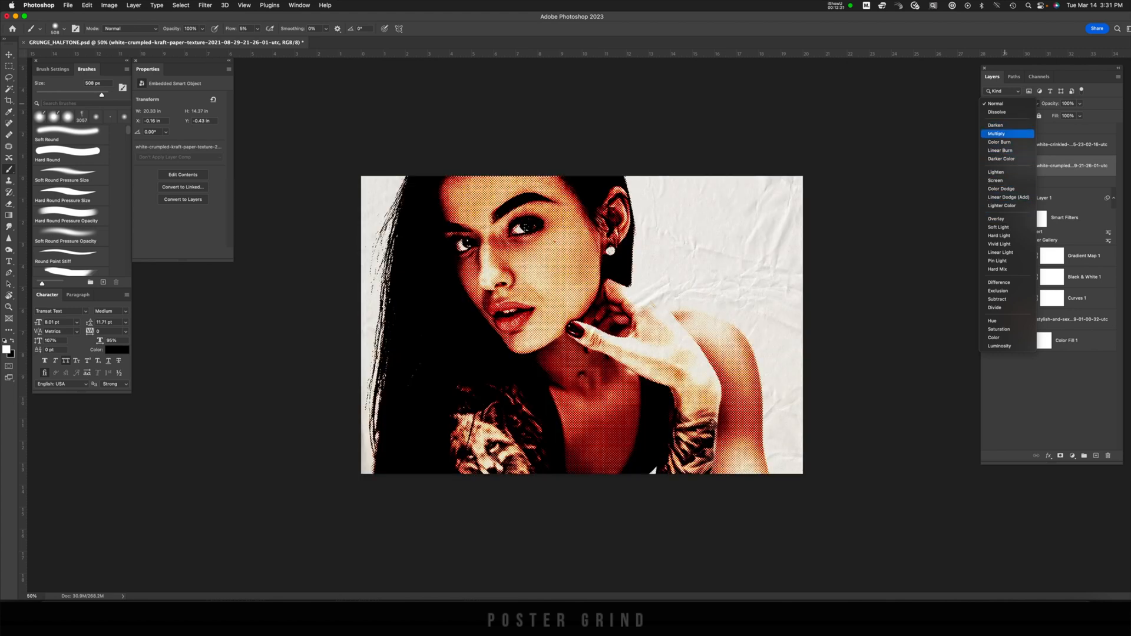
click(996, 133)
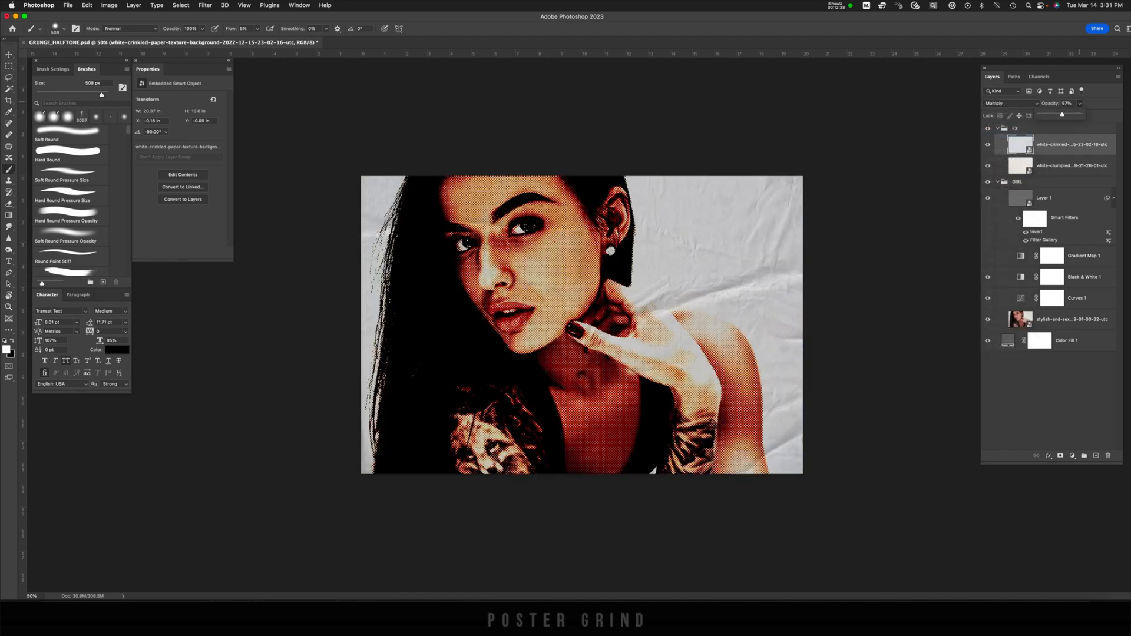
click(1072, 165)
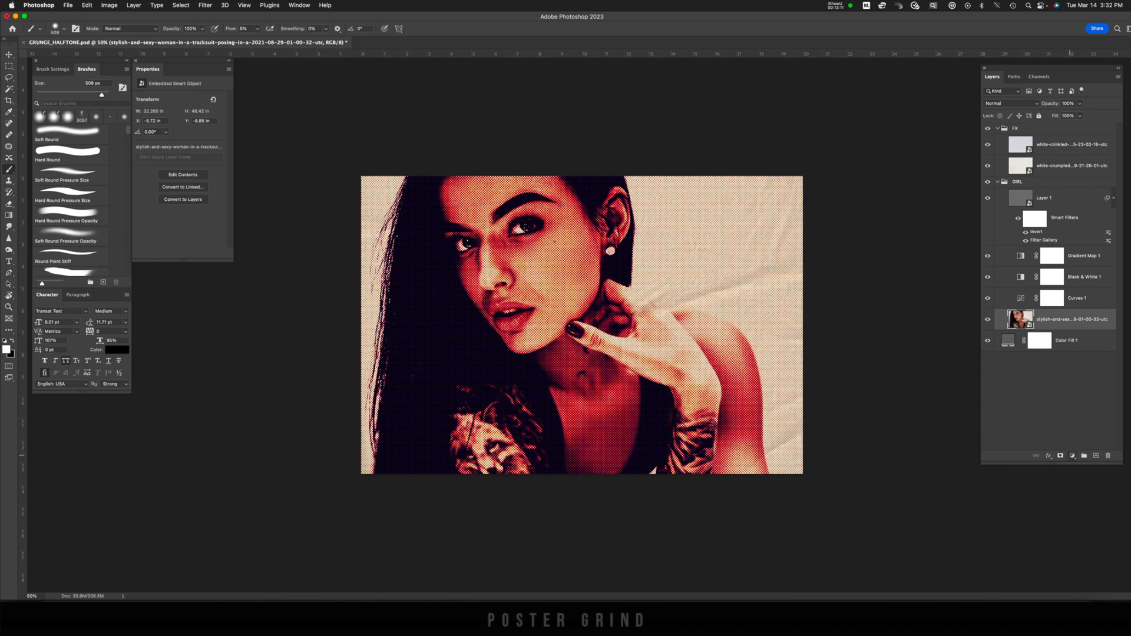
- Add a Curves adjustment above the portrait and lift the curve to brighten it
click(1072, 455)
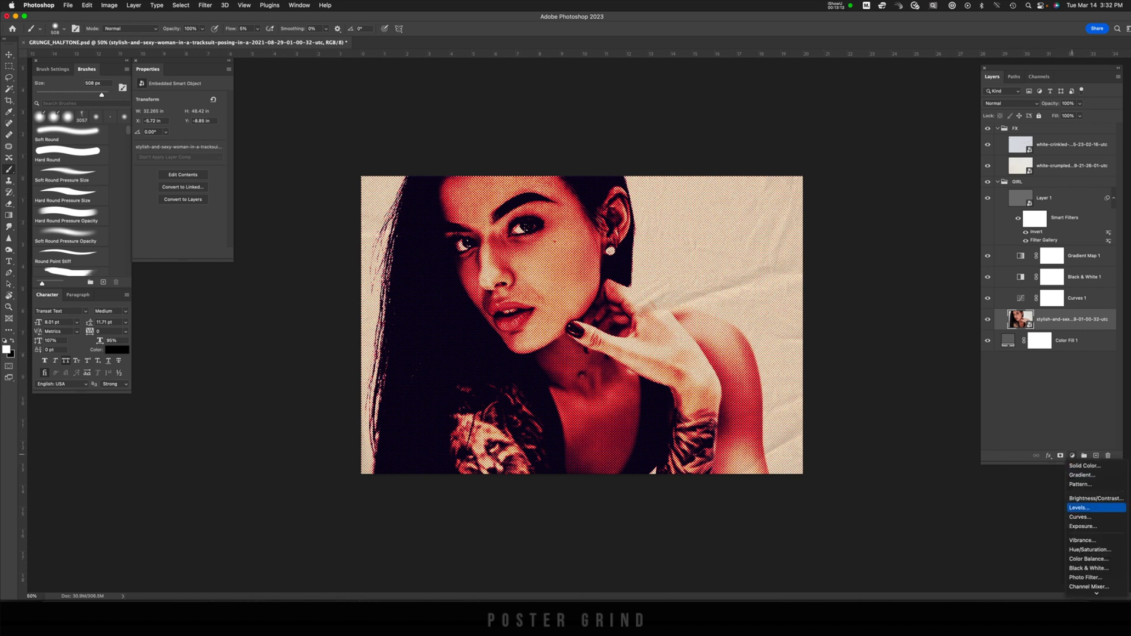
click(1080, 516)
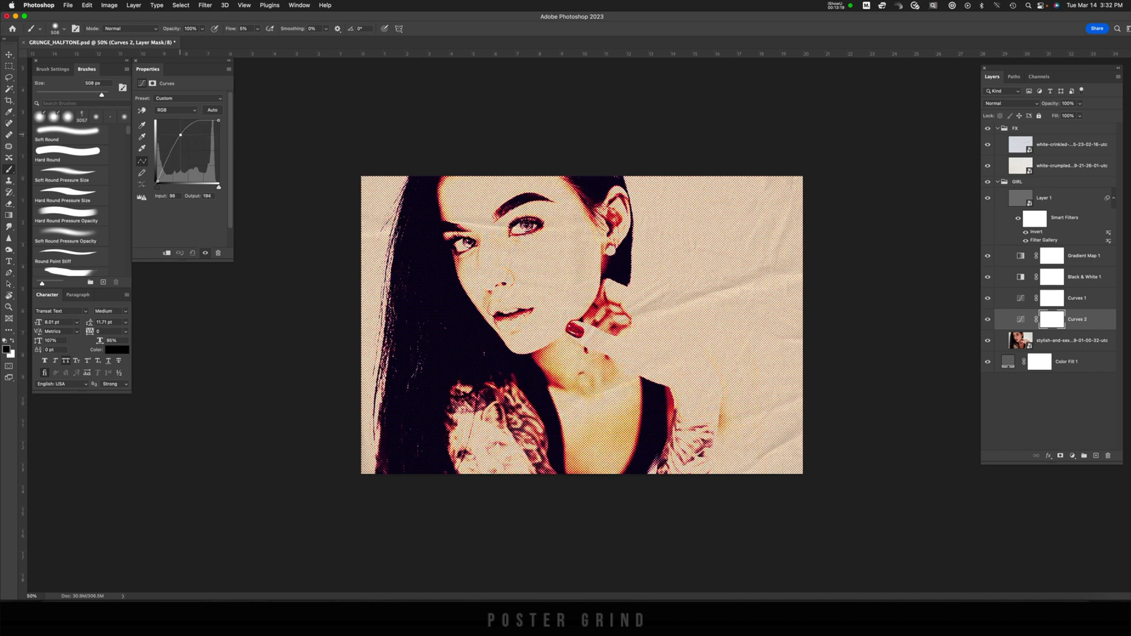
drag(179, 134, 166, 129)
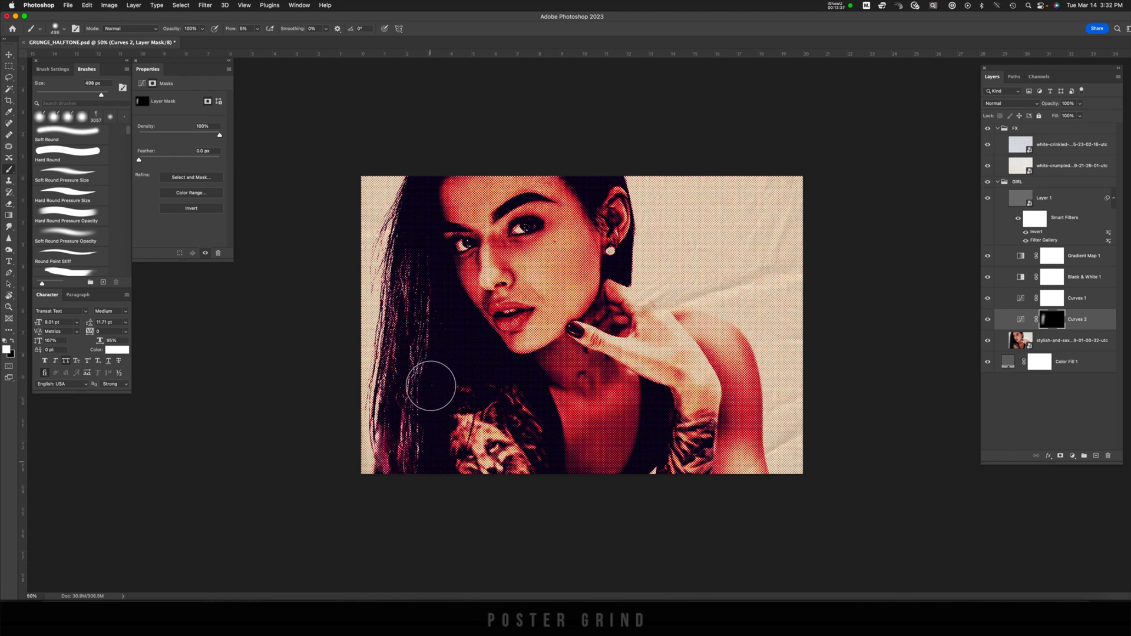
- Paint the brightening back in on the mask over her hair and the top of her head
drag(431, 384, 440, 444)
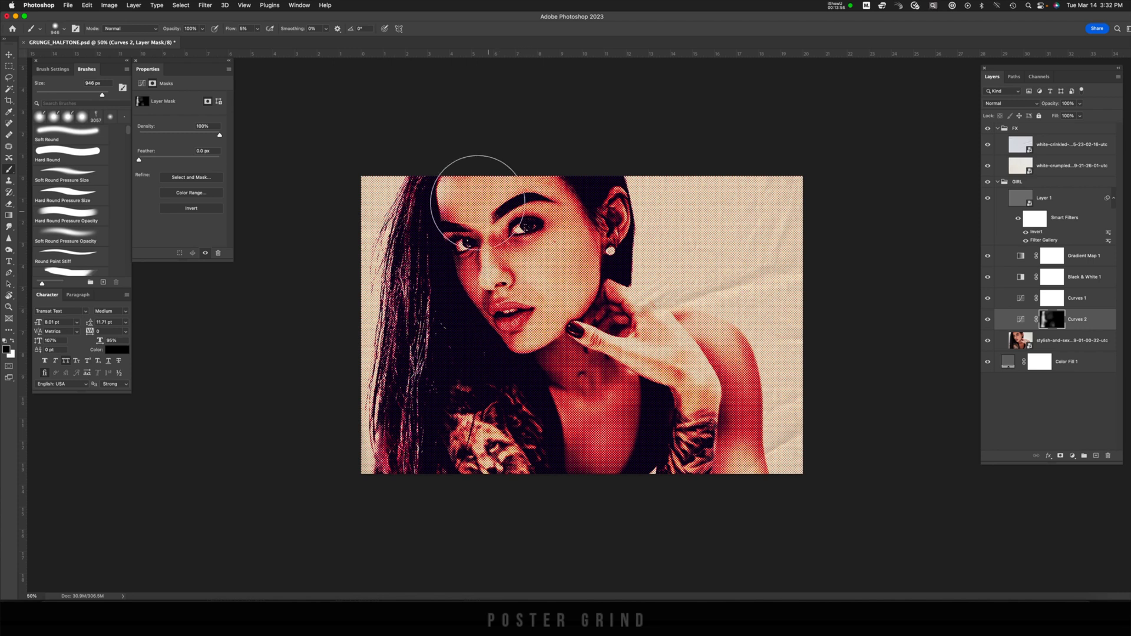
drag(476, 180, 635, 347)
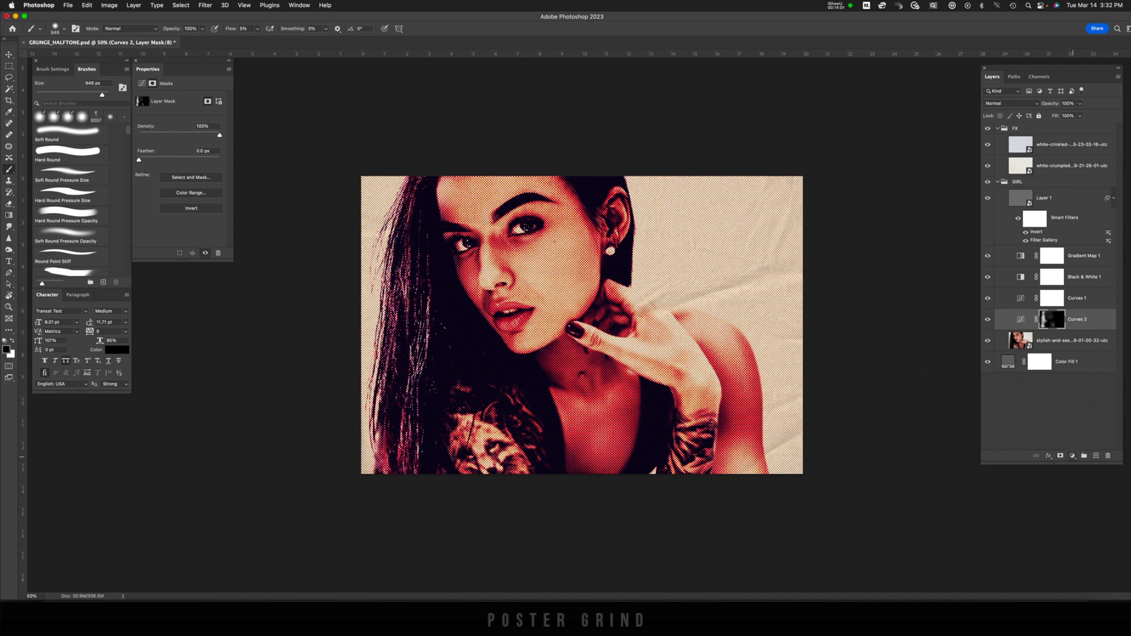
- Add another Curves adjustment and pull the curve down for deeper shadows
click(1072, 454)
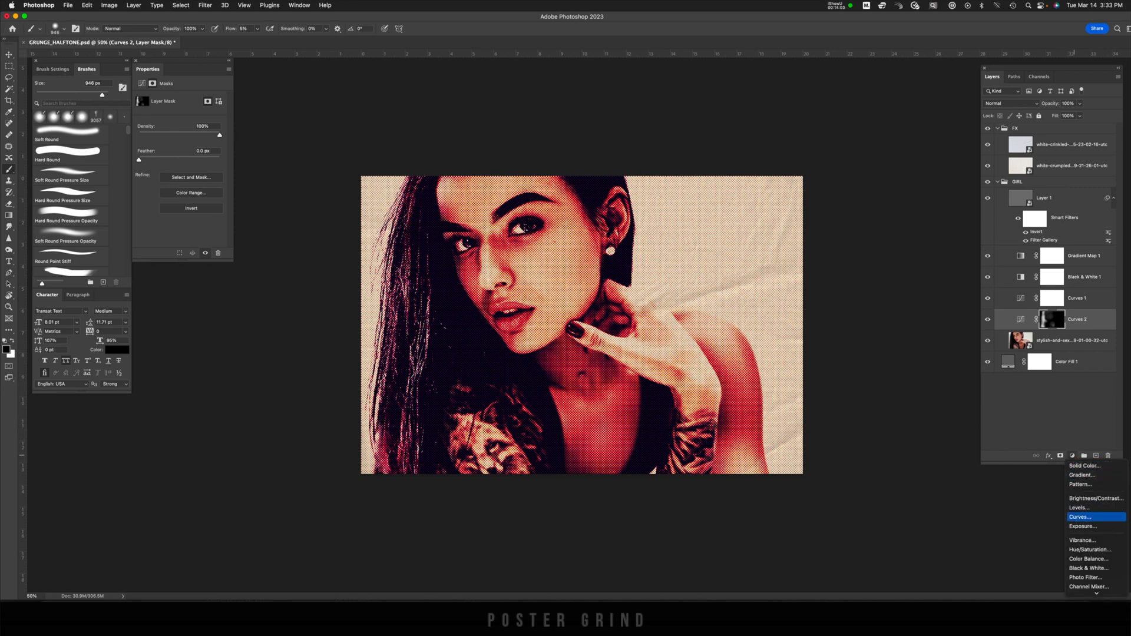
click(1077, 516)
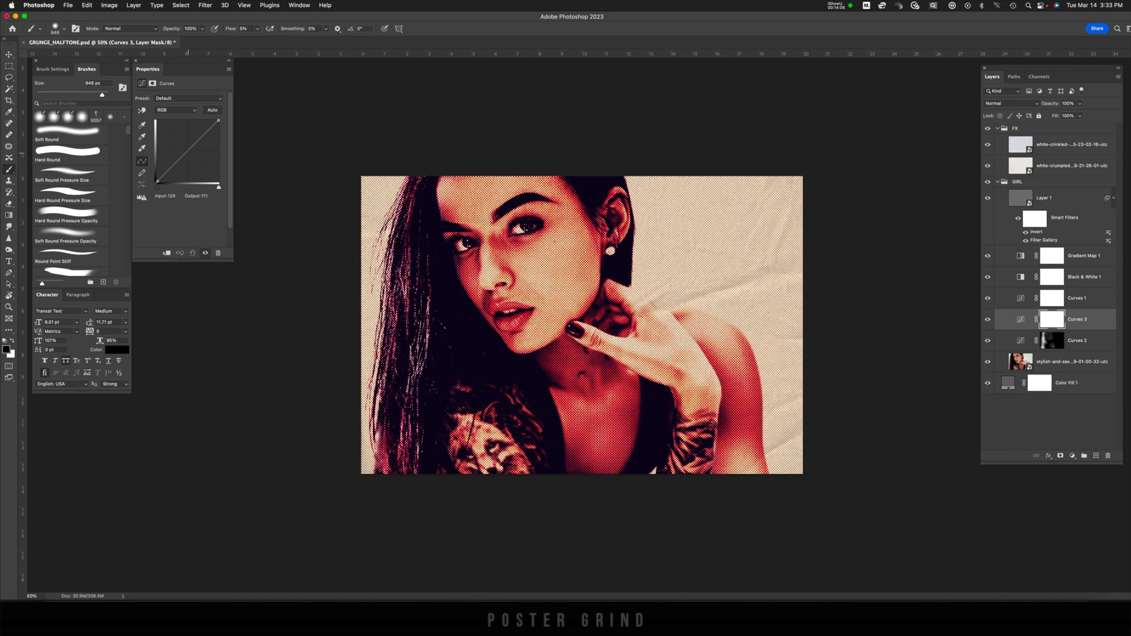
drag(197, 152, 191, 157)
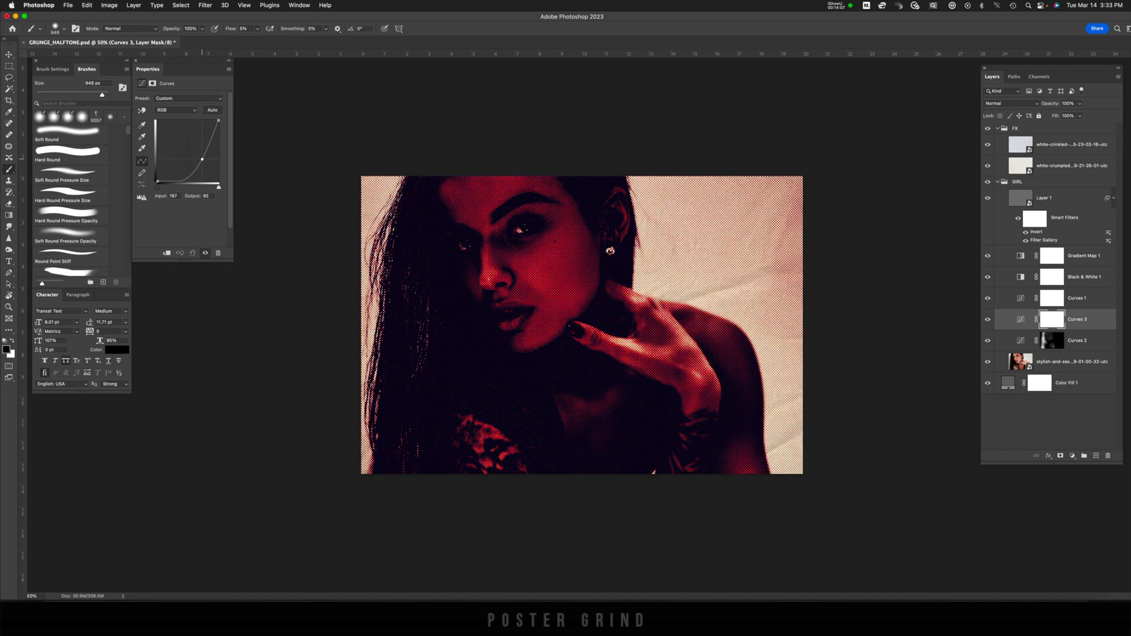
drag(202, 159, 205, 162)
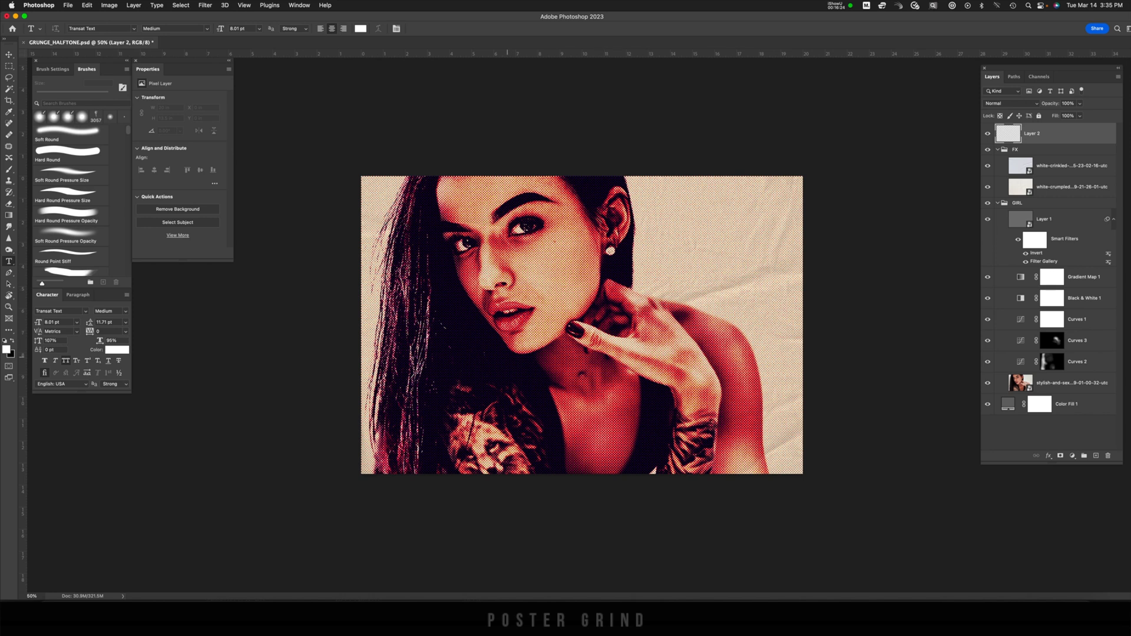
- Create a large GRUNGE text layer across the lower portrait and set it to Exclusion
click(508, 369)
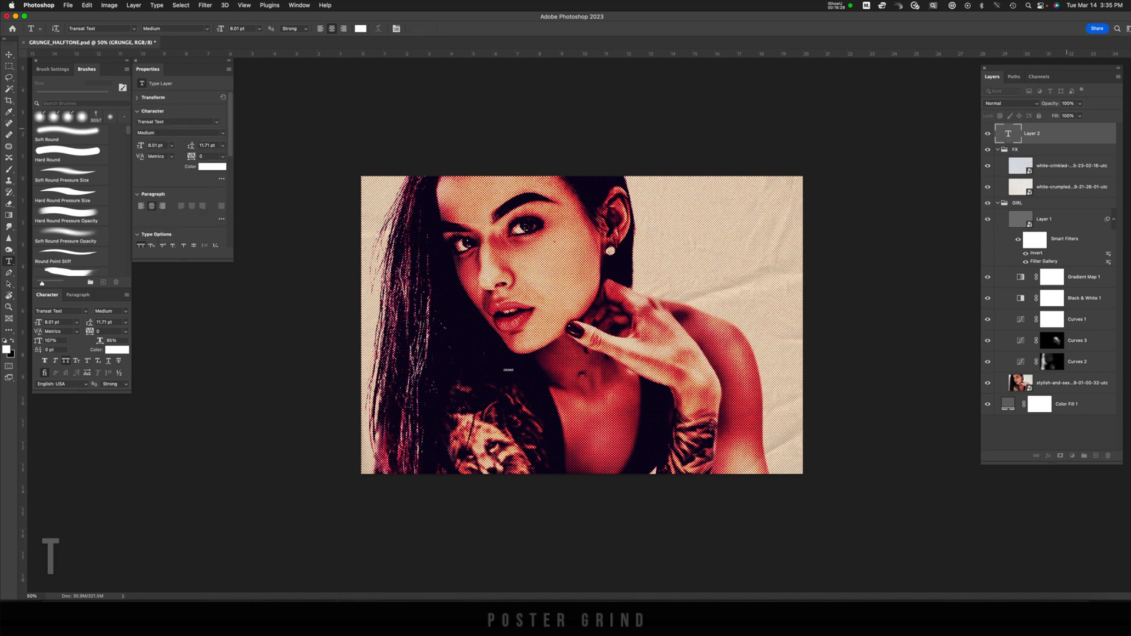
key(cmd+t)
text(GRUNGE)
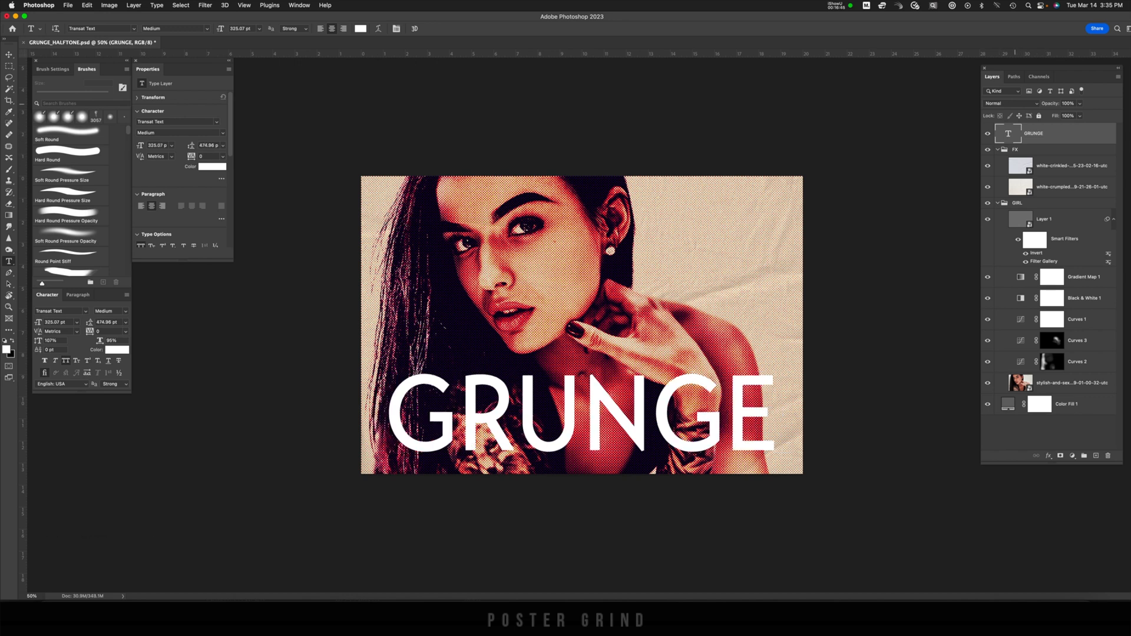
click(1009, 291)
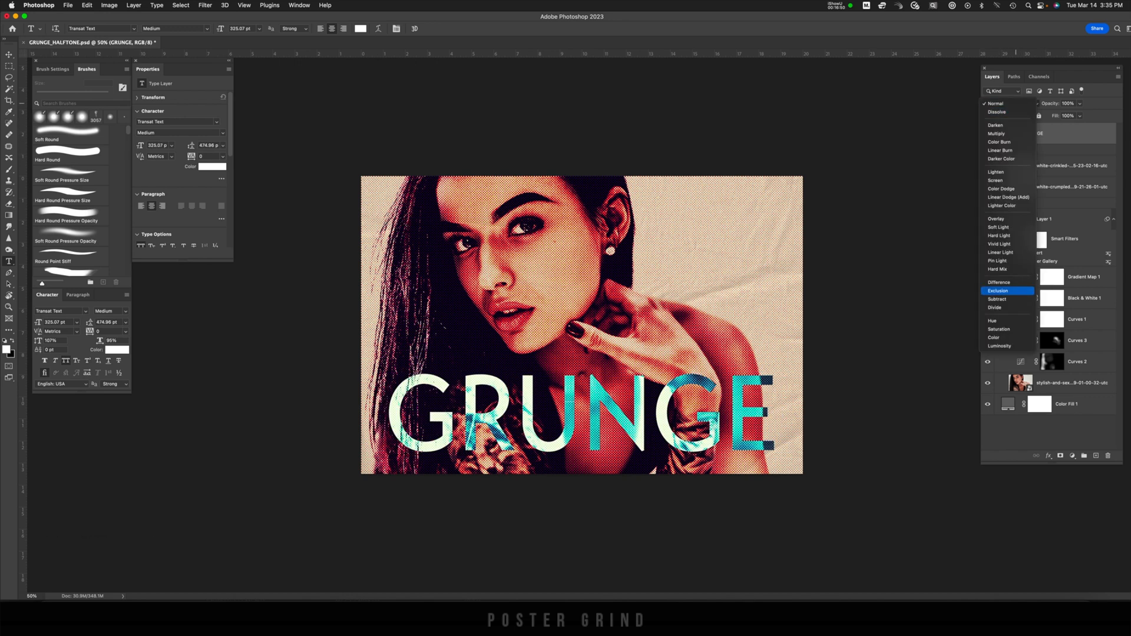
click(997, 291)
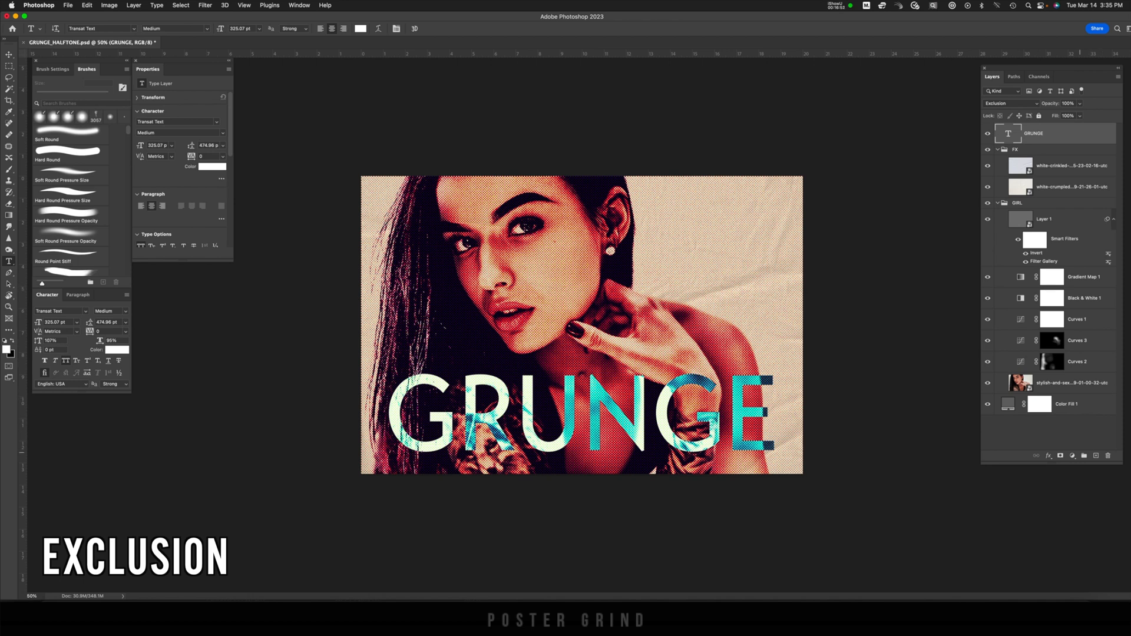
click(1072, 454)
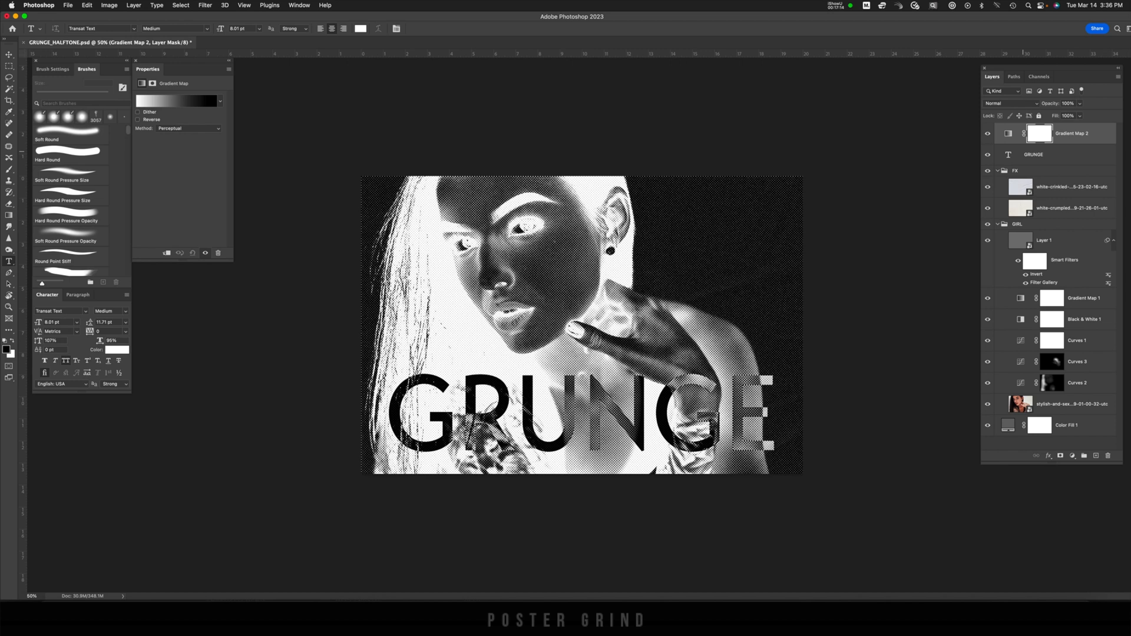
- Clip the Gradient Map to the GRUNGE text and apply the Pink_16 gradient preset
key(cmd+alt+g)
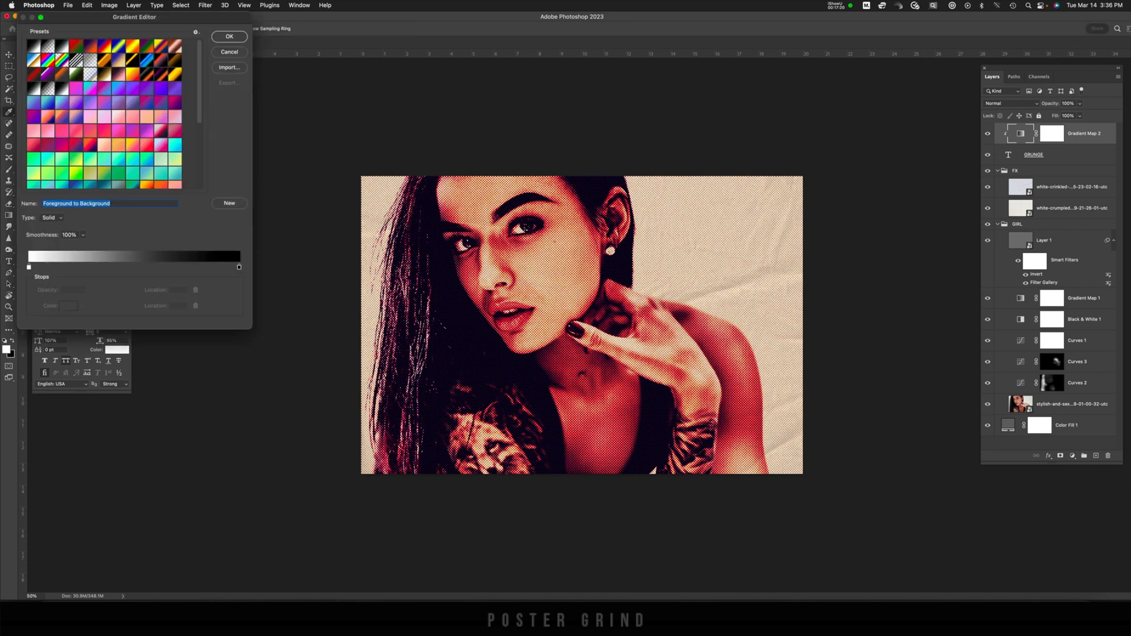
click(162, 88)
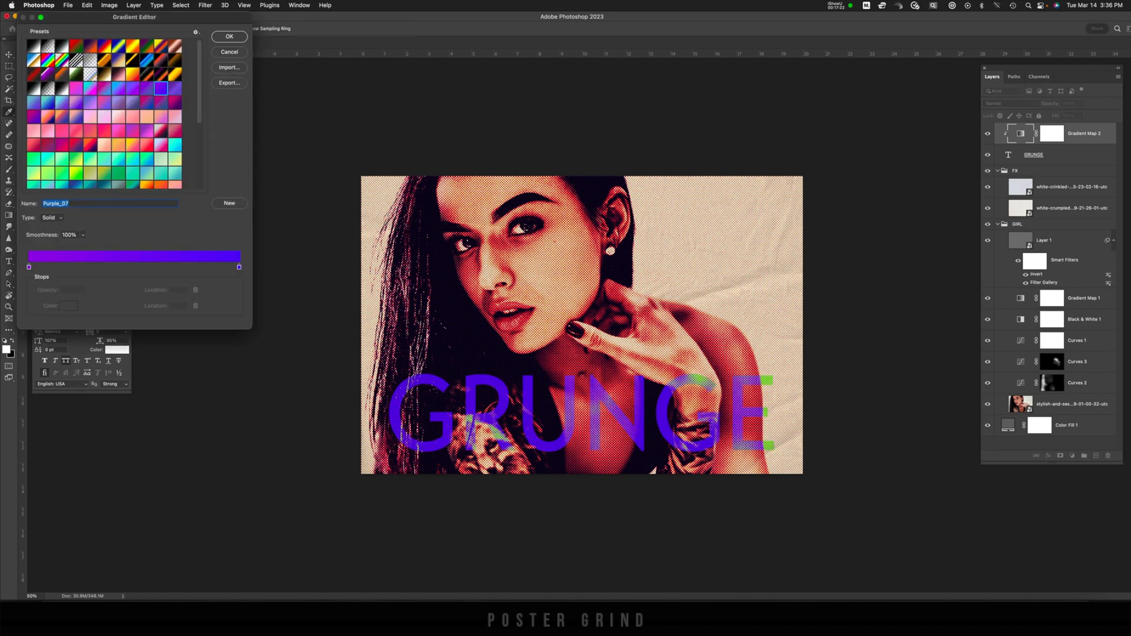
click(143, 124)
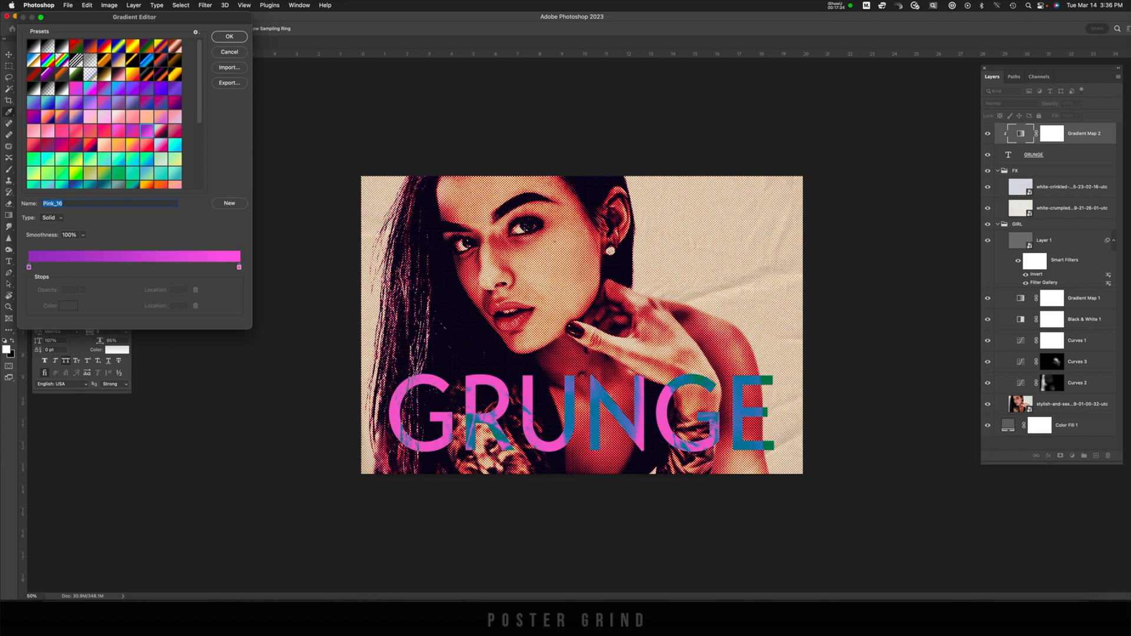
click(230, 37)
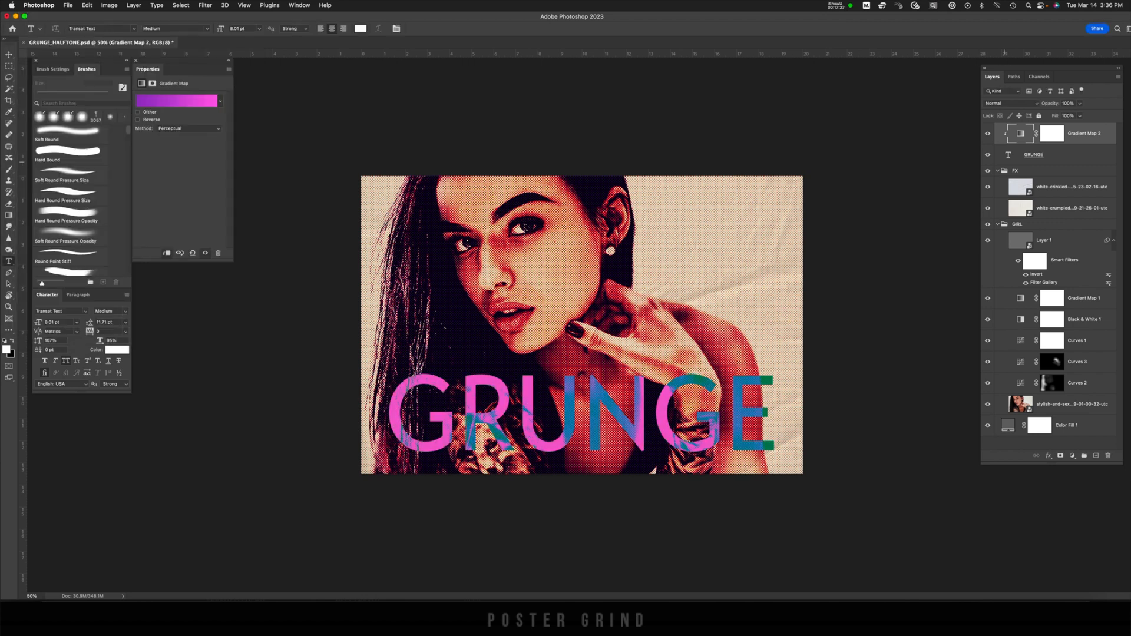
mouse_move(1019, 127)
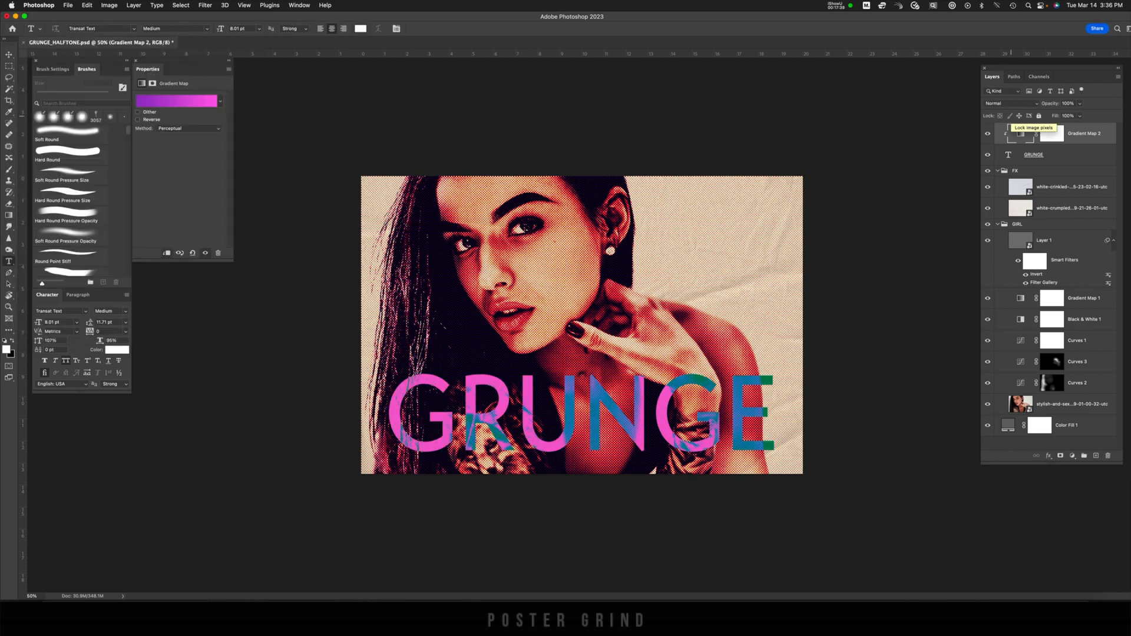